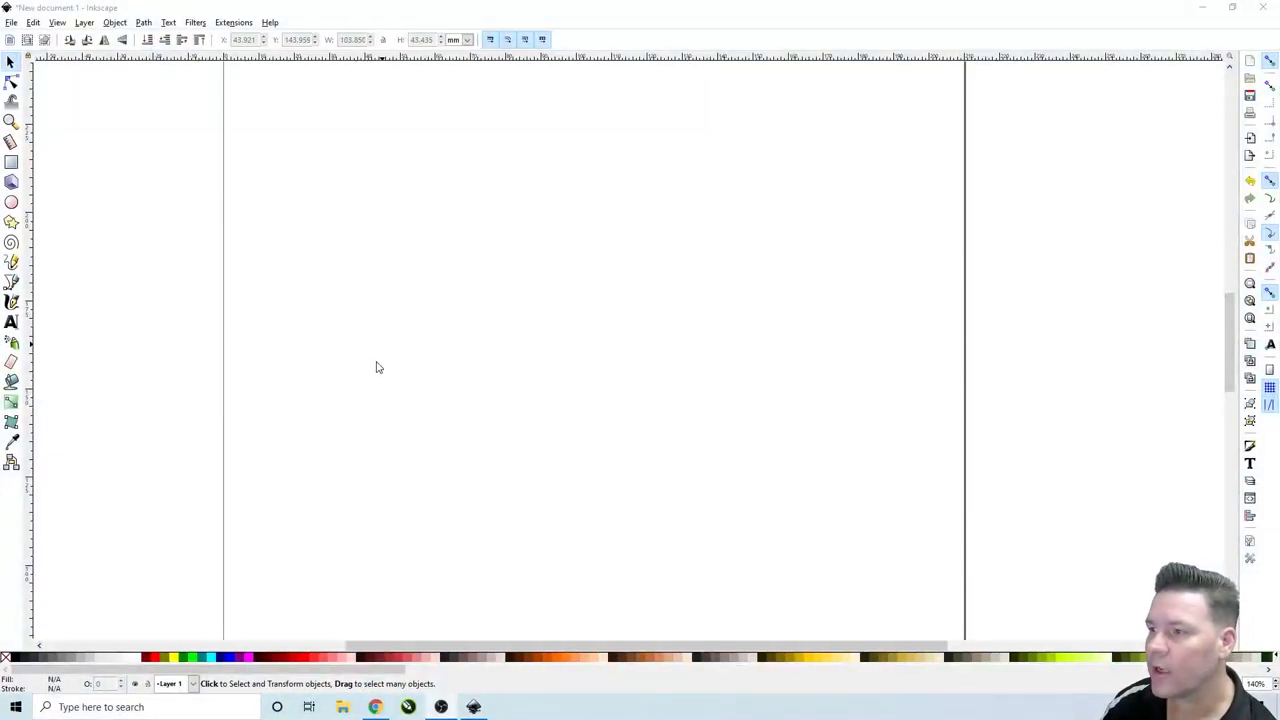
{"action": "mouse_move", "coordinate": [252, 368]}
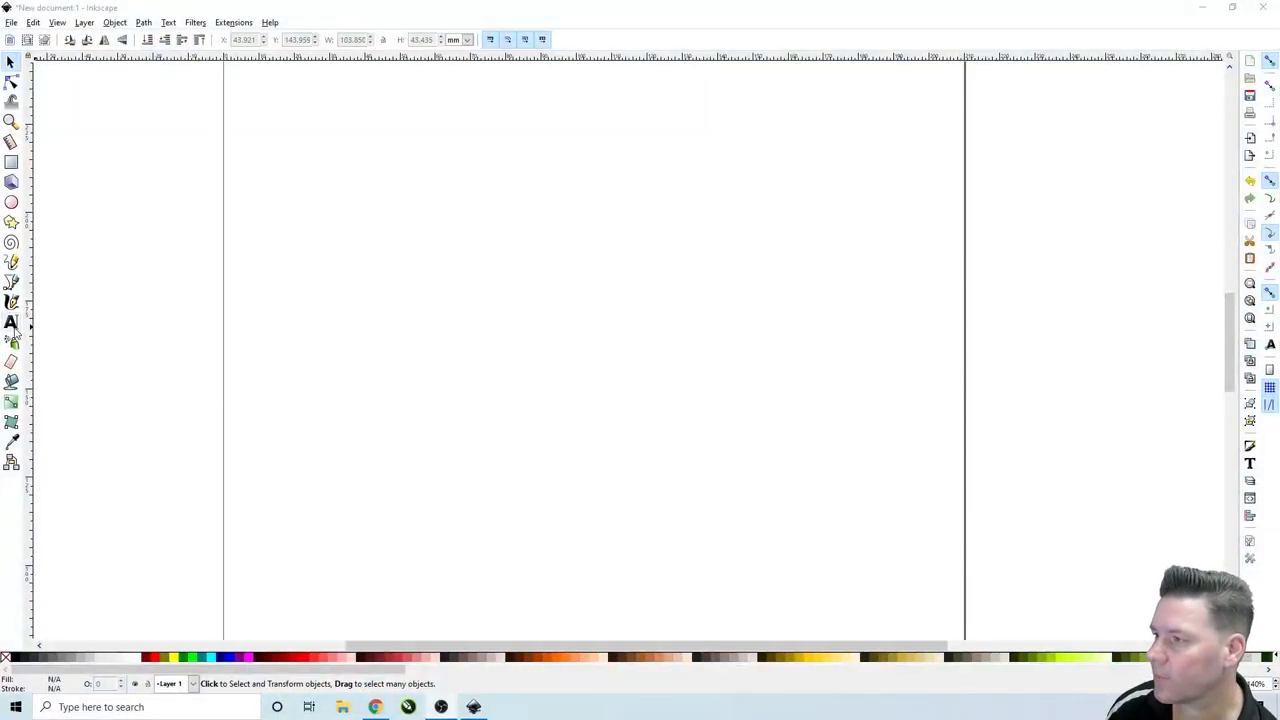
Create three text objects reading '21', 'st' and 'Birthday' on the blank page.
{"action": "left_click", "coordinate": [12, 322]}
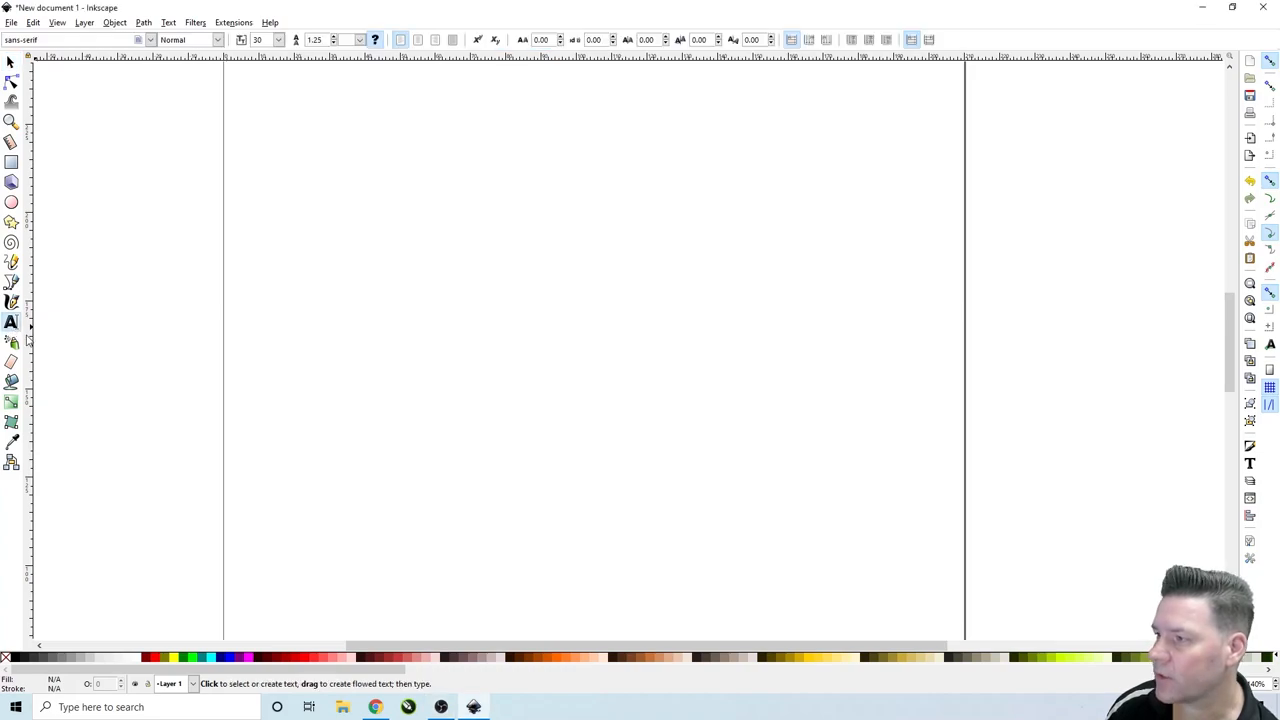
{"action": "left_click", "coordinate": [452, 356]}
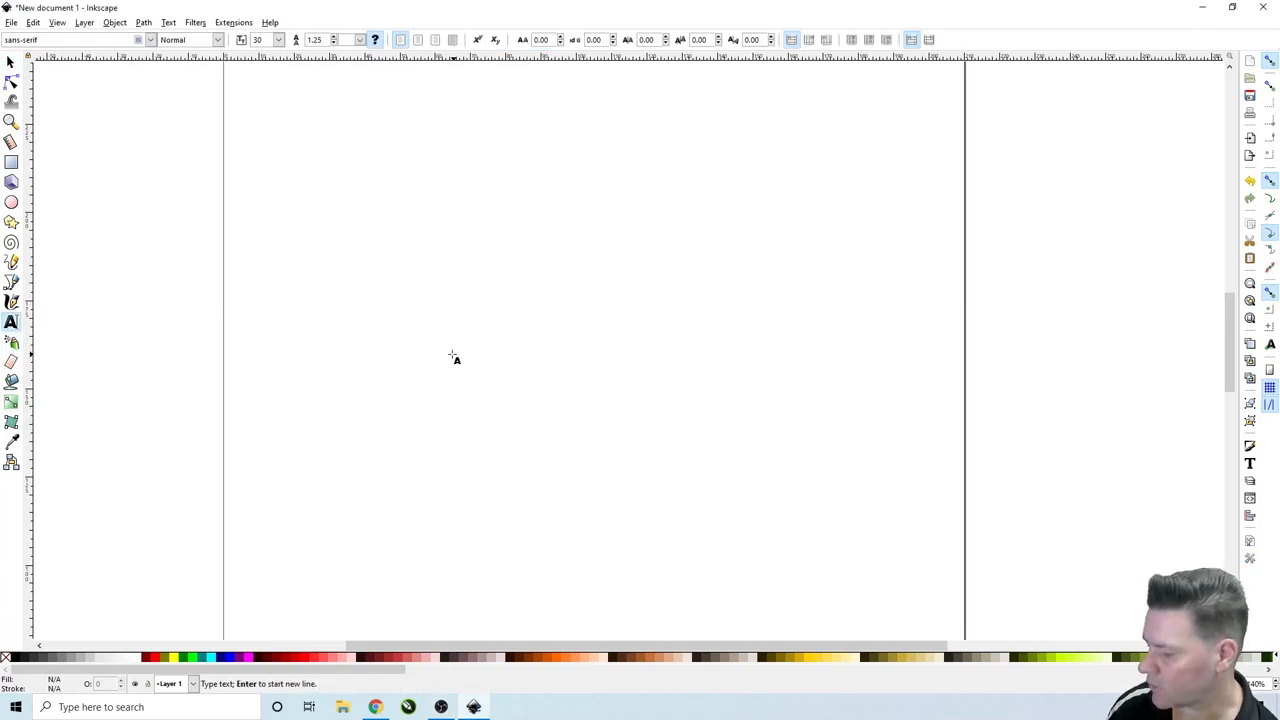
{"action": "type", "text": "21"}
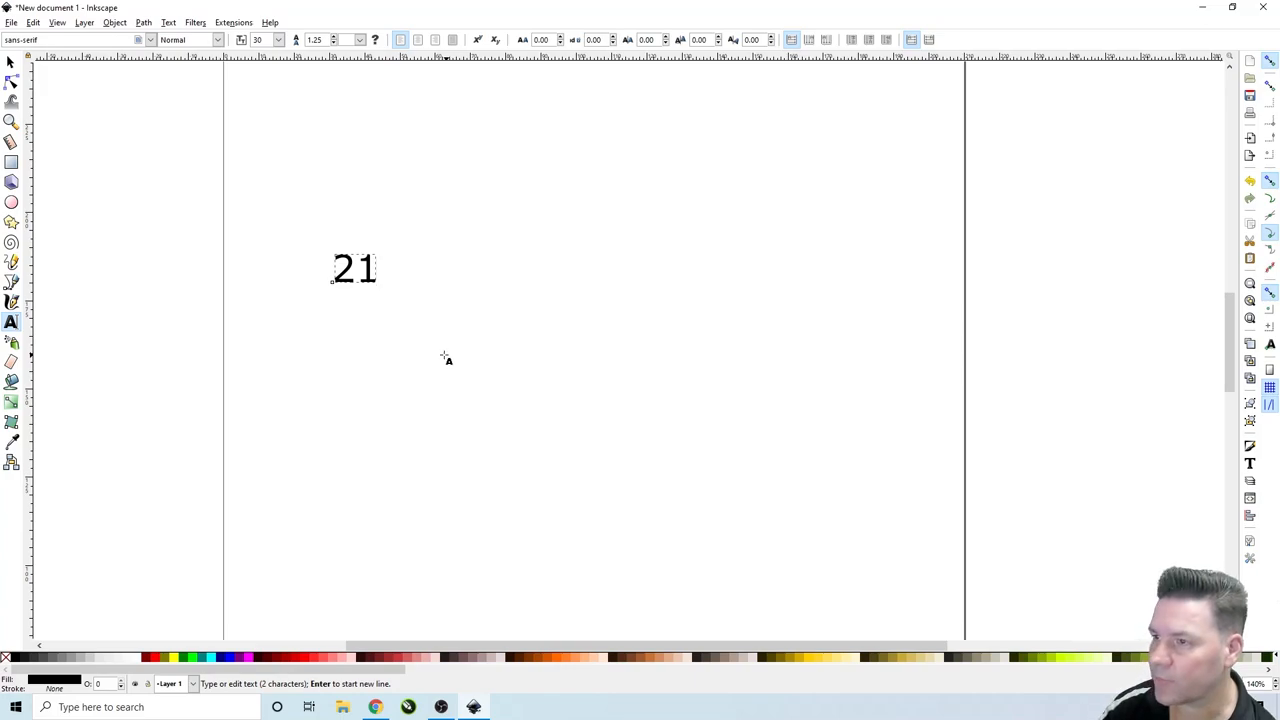
{"action": "type", "text": "st"}
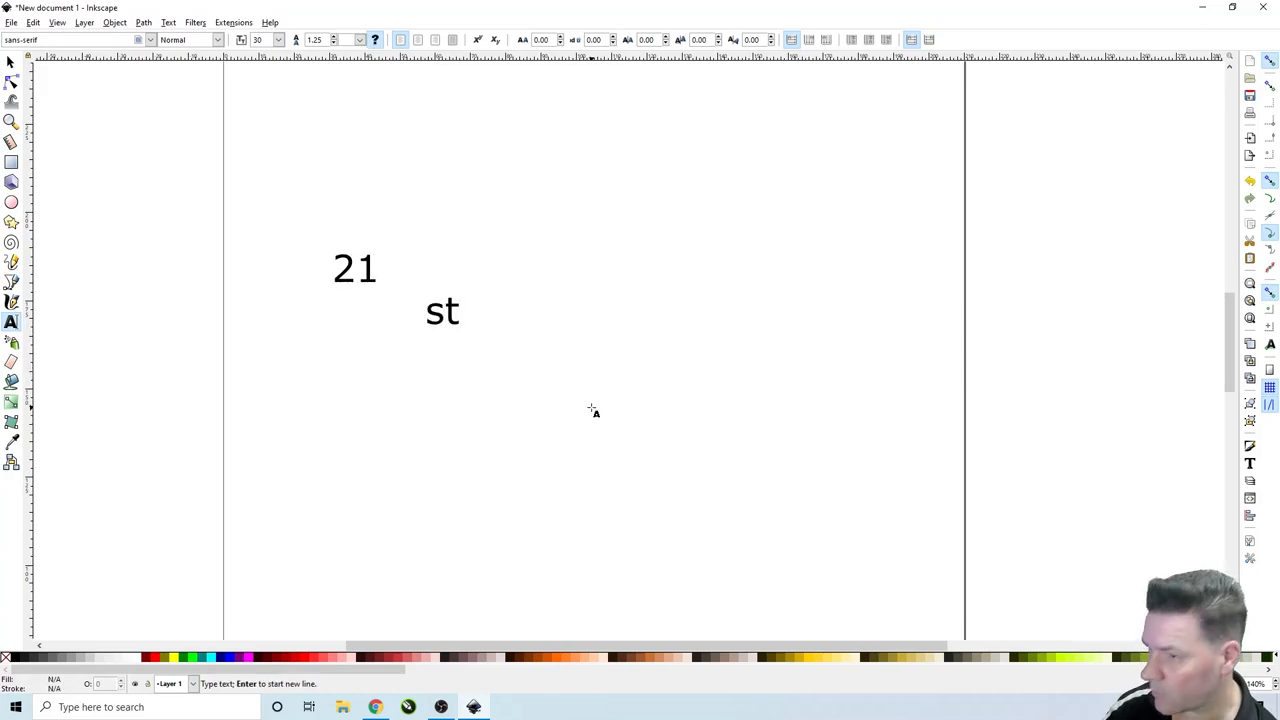
{"action": "type", "text": "B"}
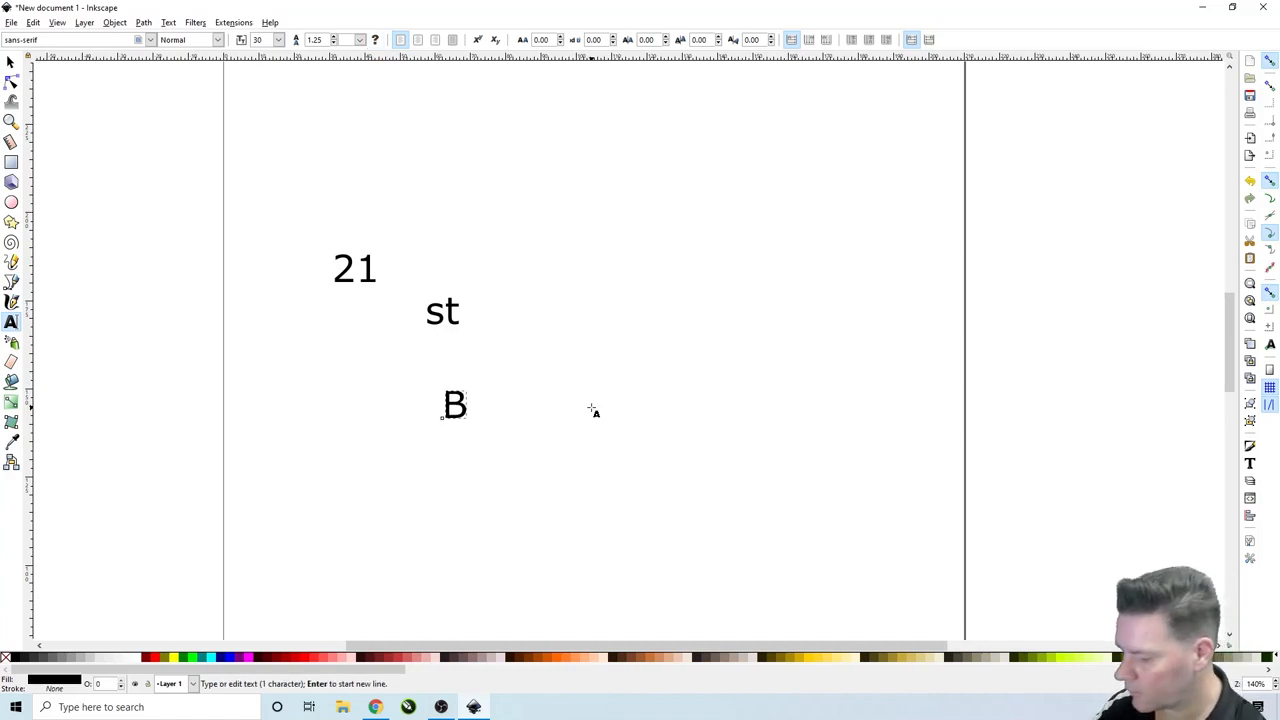
{"action": "type", "text": "irthday"}
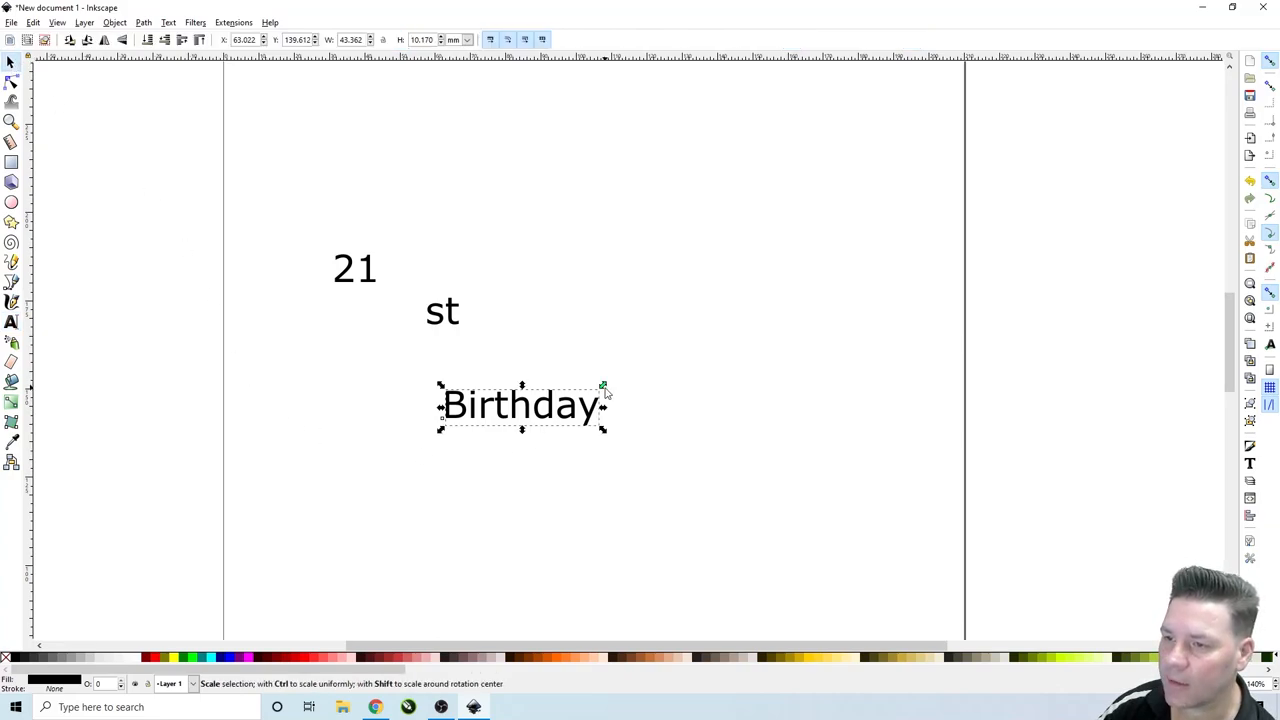
Scale 'Birthday' and '21' up much larger, leaving 'st' small as a superscript.
{"action": "left_click_drag", "start_coordinate": [604, 384], "coordinate": [656, 360]}
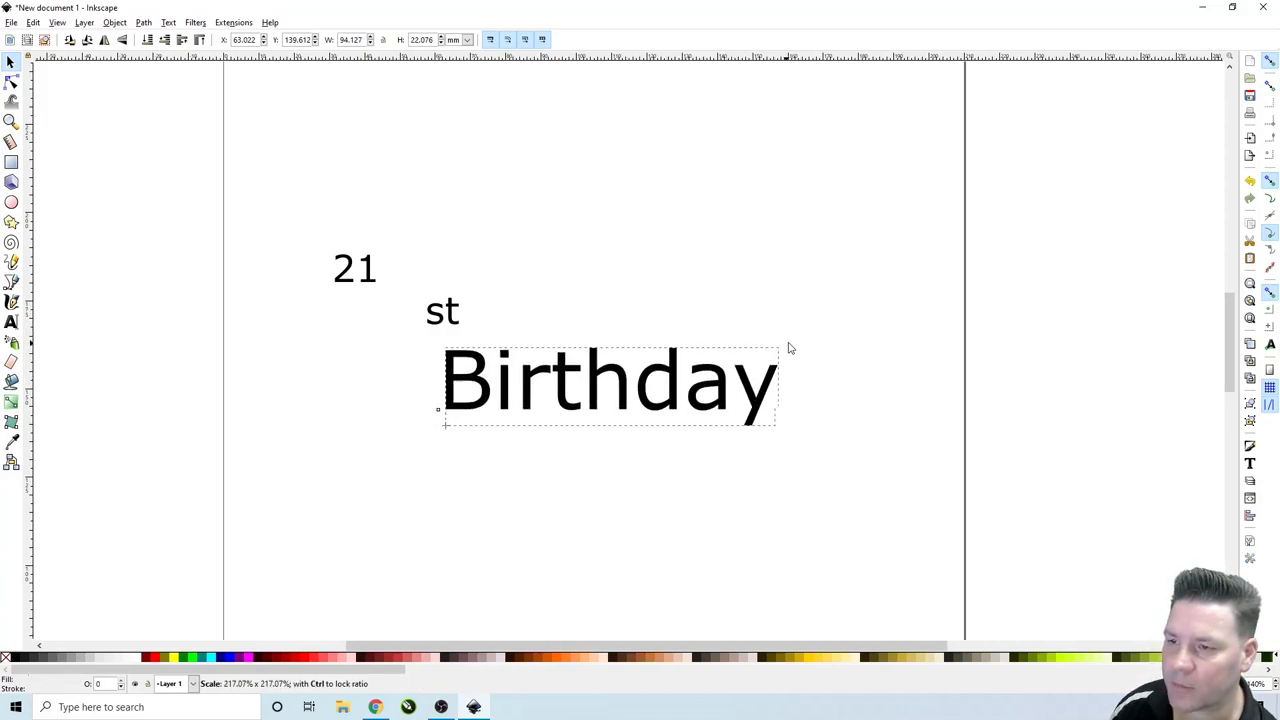
{"action": "left_click", "coordinate": [610, 384]}
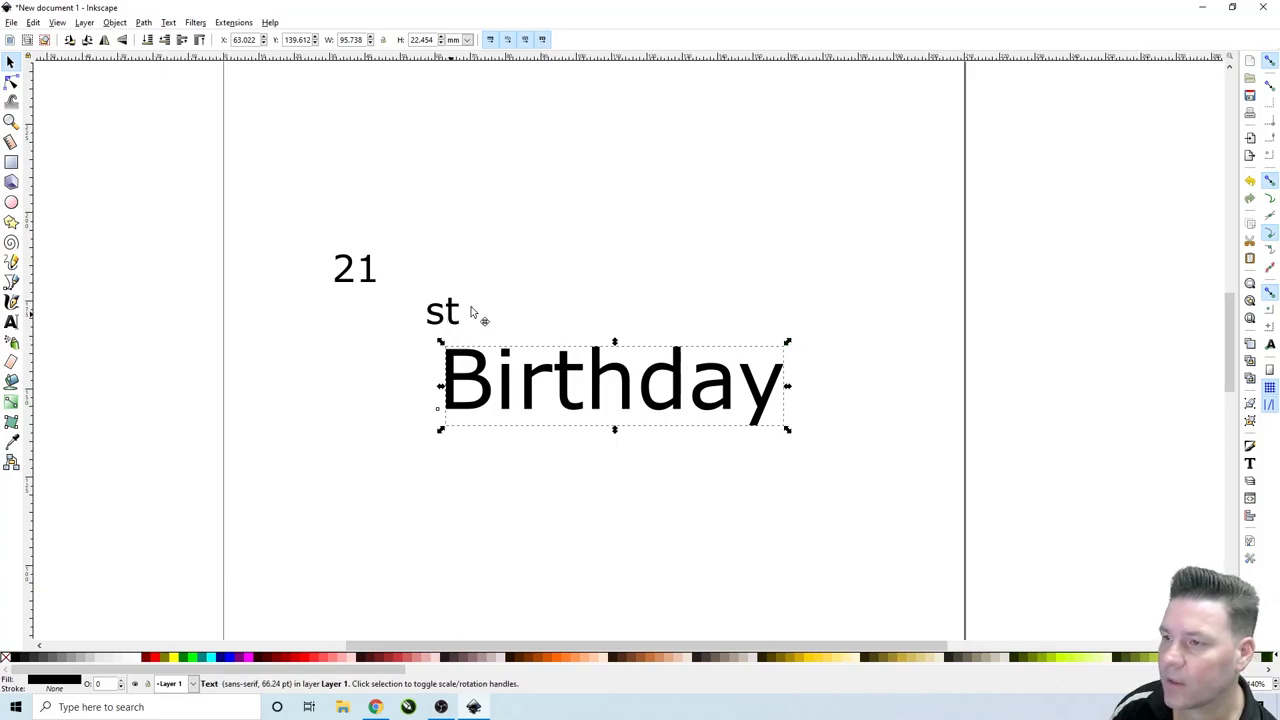
{"action": "left_click", "coordinate": [356, 268]}
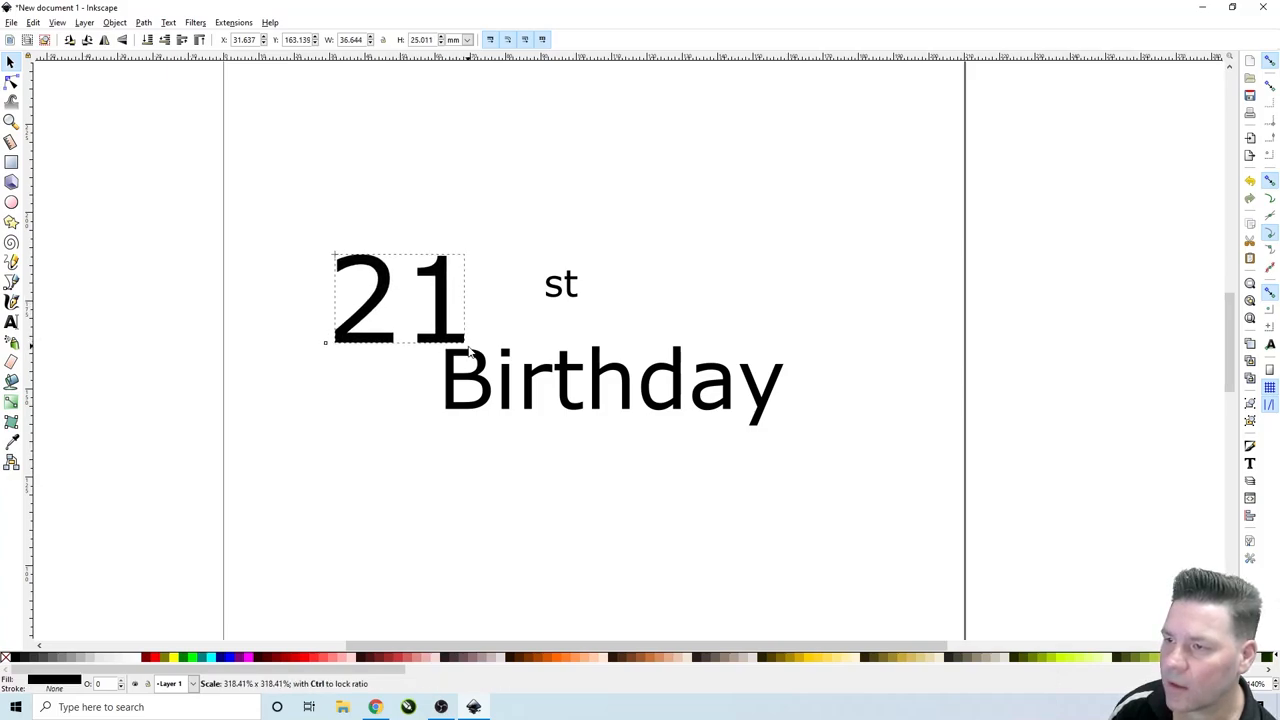
{"action": "left_click_drag", "start_coordinate": [398, 300], "coordinate": [484, 300]}
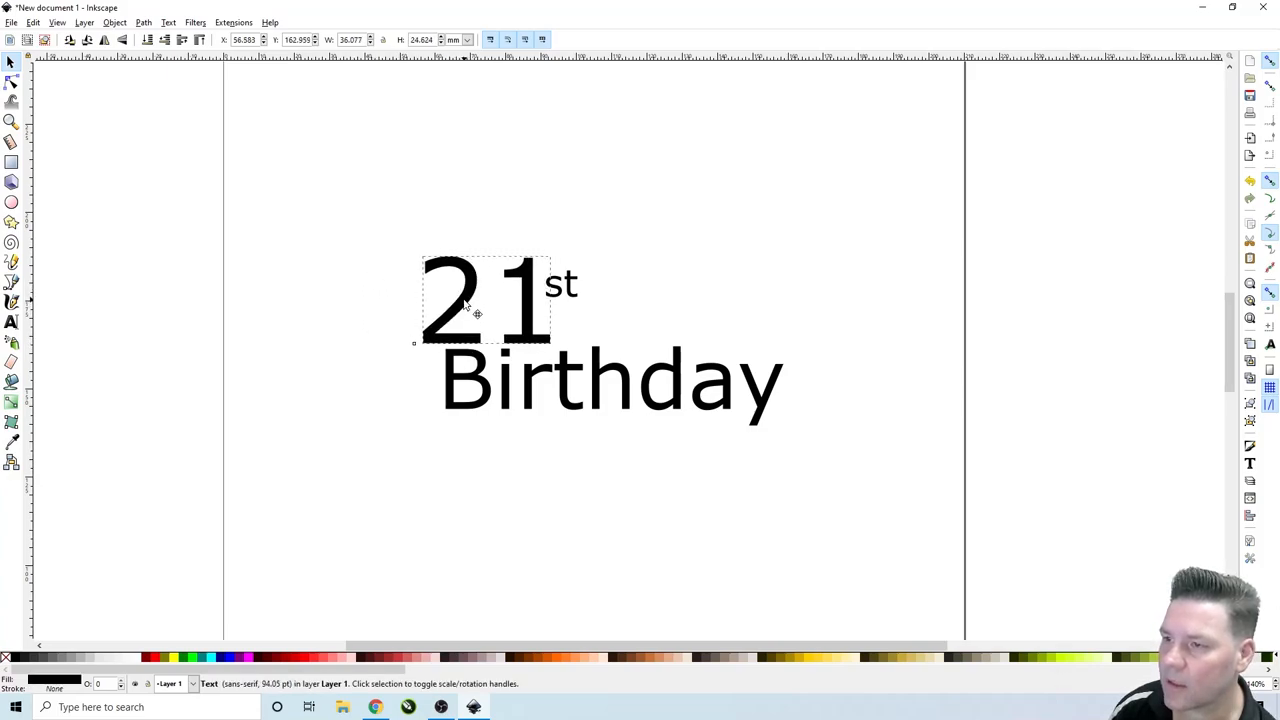
{"action": "left_click", "coordinate": [484, 300]}
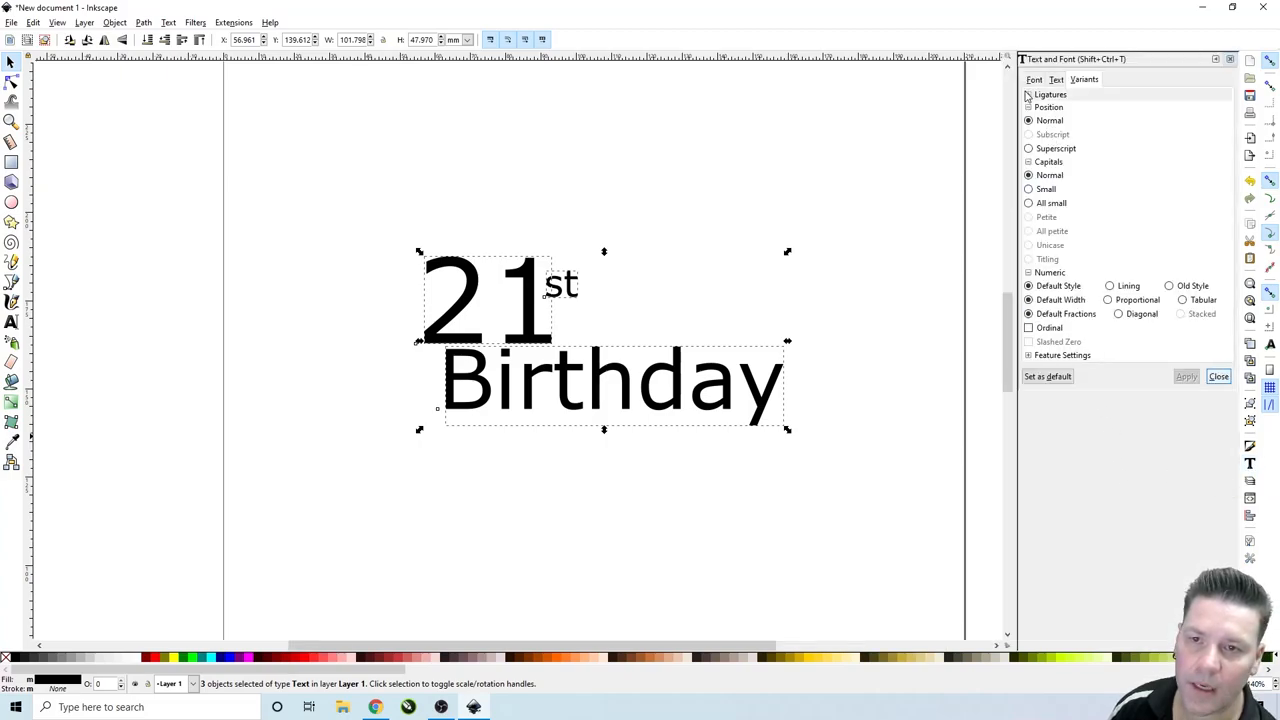
Apply the Courgette script font family to all three text objects.
{"action": "left_click", "coordinate": [1028, 108]}
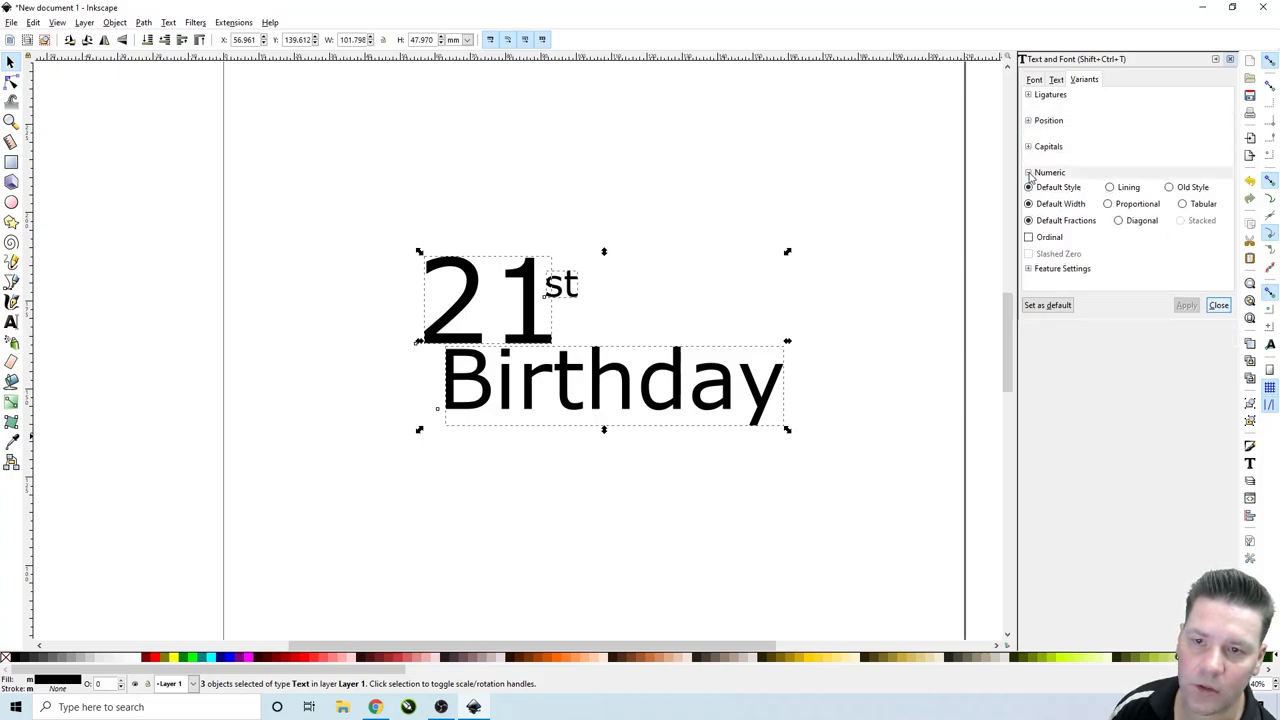
{"action": "left_click", "coordinate": [1034, 80]}
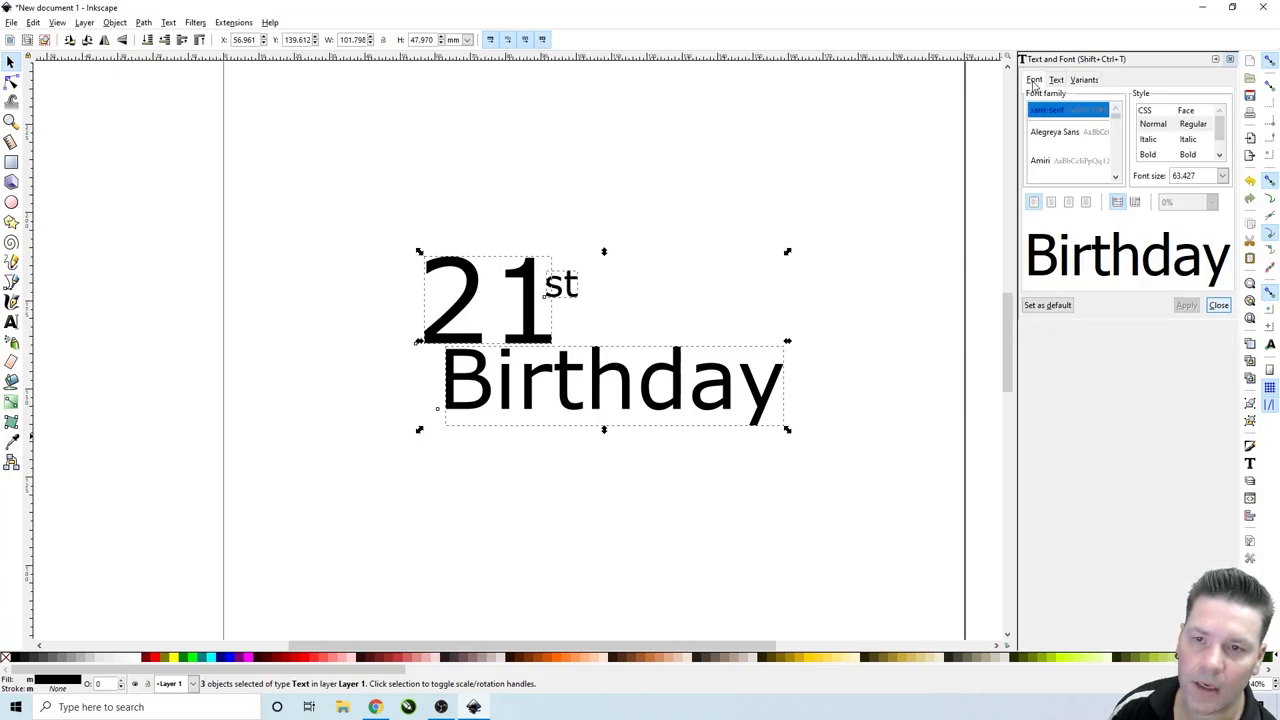
{"action": "scroll", "scroll_direction": "down", "scroll_amount": 3}
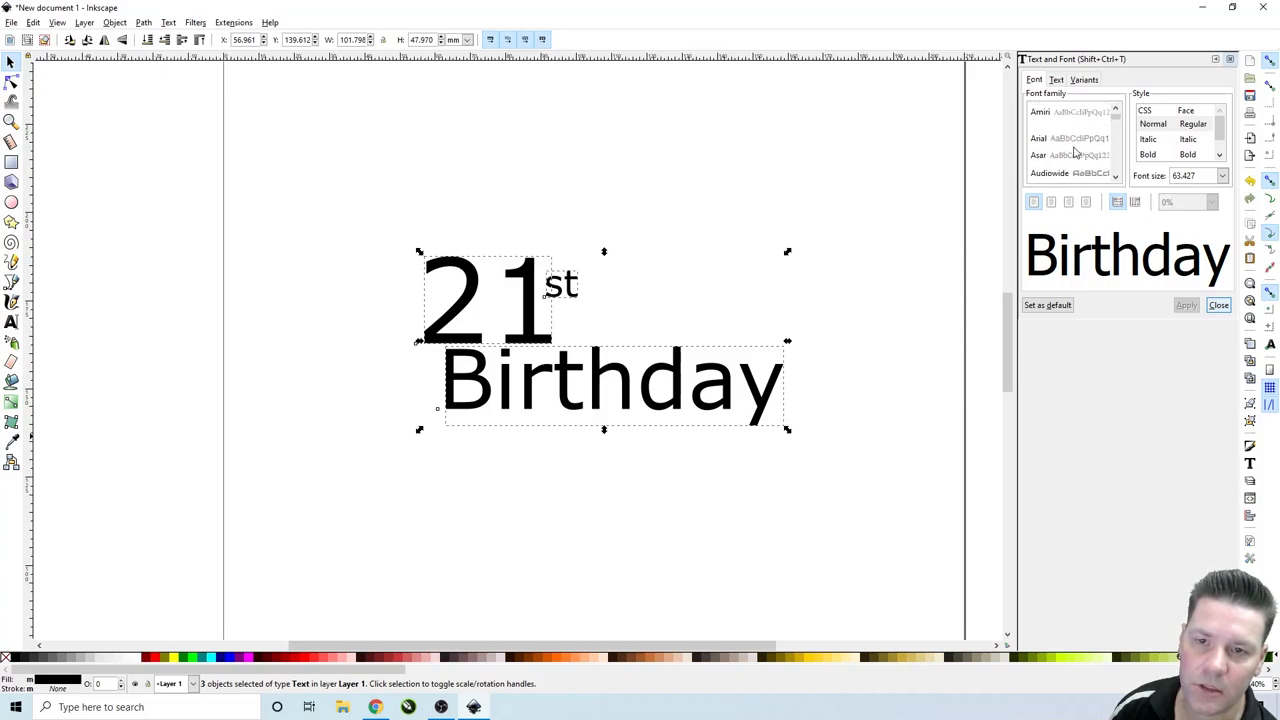
{"action": "scroll", "scroll_direction": "down", "scroll_amount": 3}
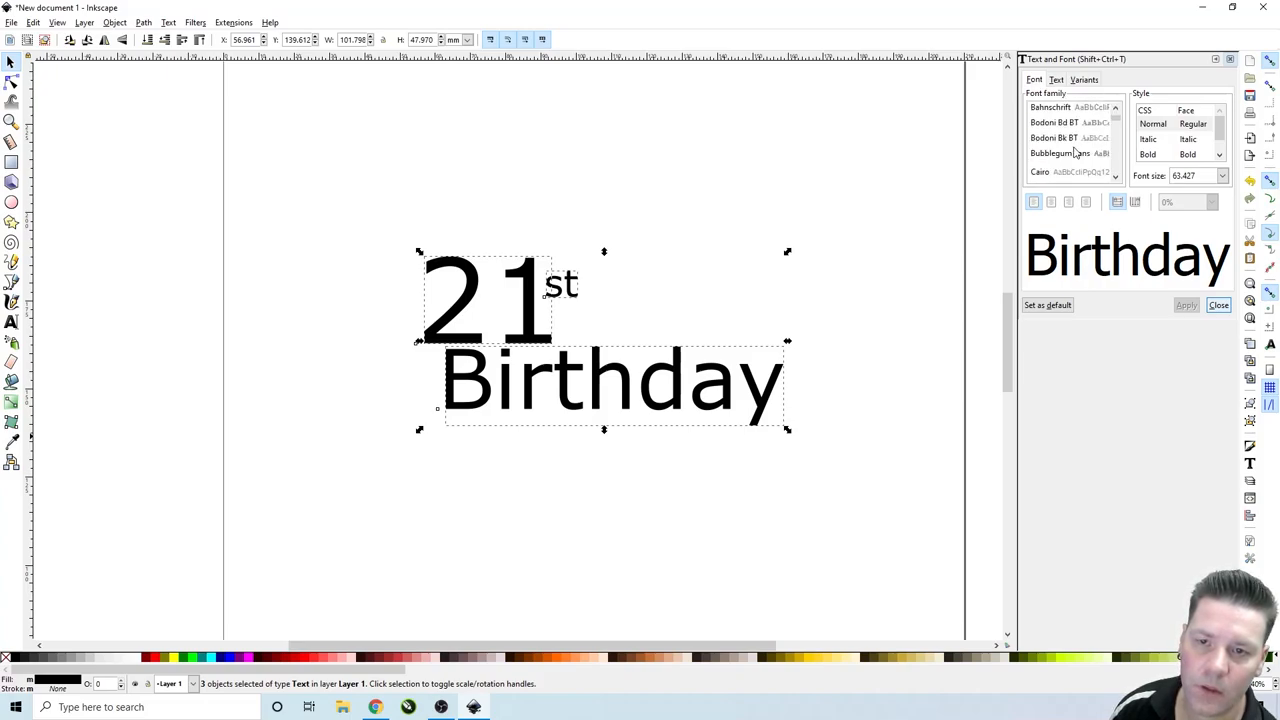
{"action": "scroll", "scroll_direction": "down", "scroll_amount": 3}
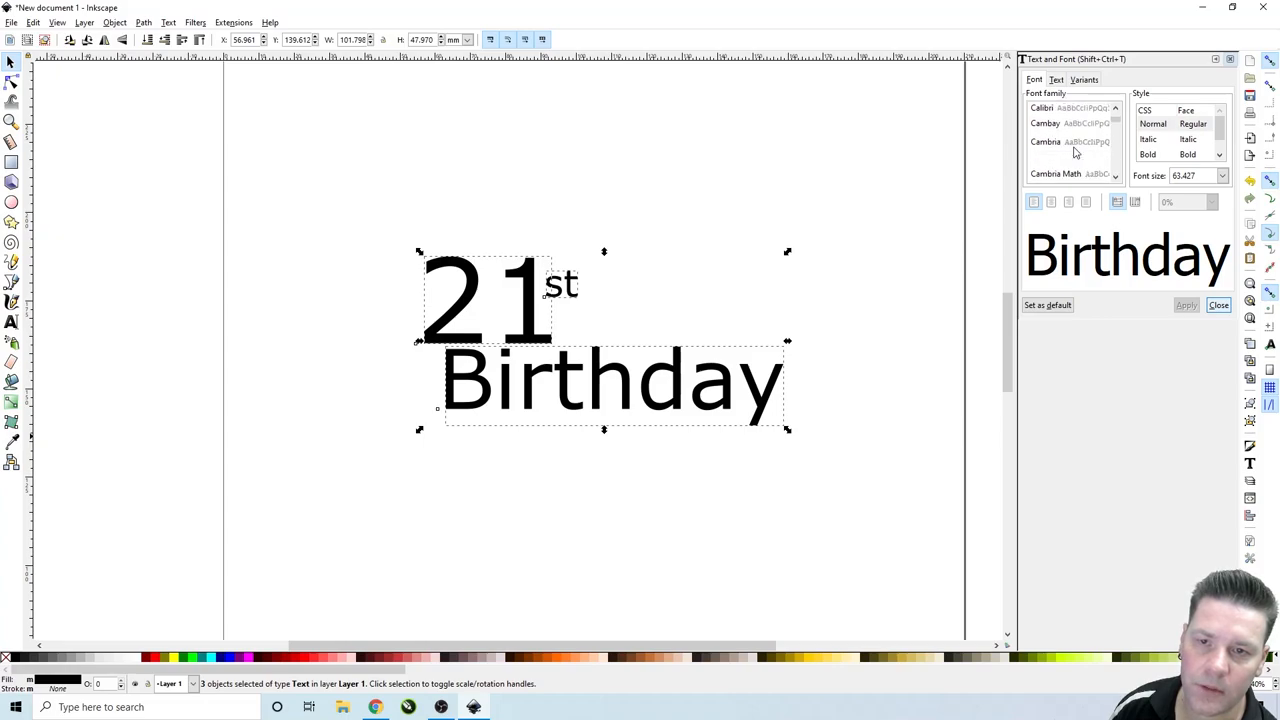
{"action": "scroll", "scroll_direction": "down", "scroll_amount": 3}
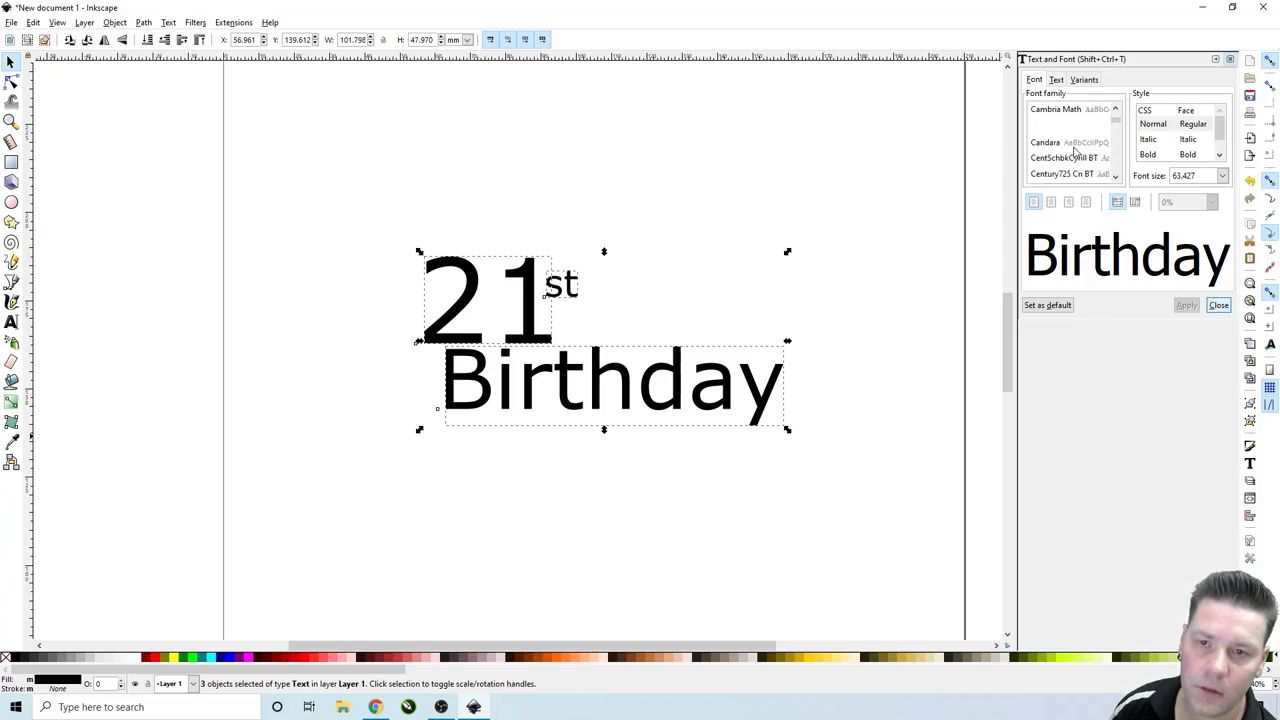
{"action": "scroll", "scroll_direction": "down", "scroll_amount": 3}
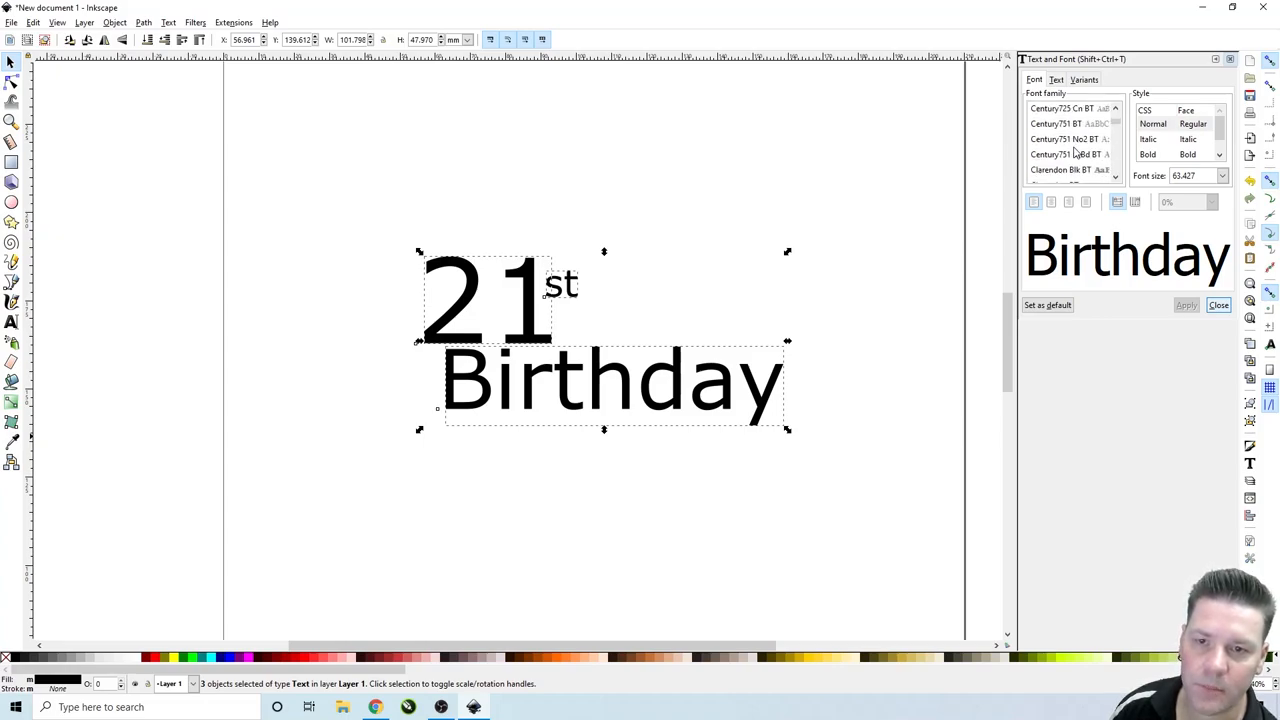
{"action": "scroll", "scroll_direction": "down", "scroll_amount": 3}
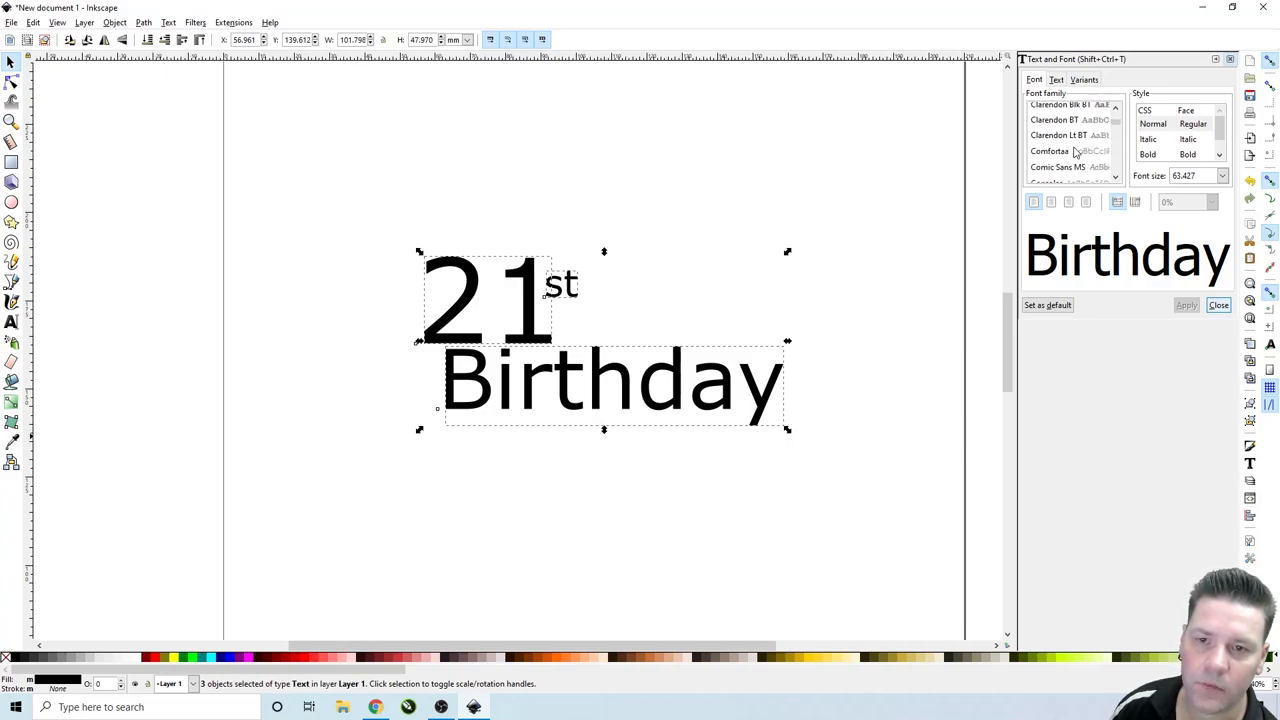
{"action": "scroll", "scroll_direction": "down", "scroll_amount": 3}
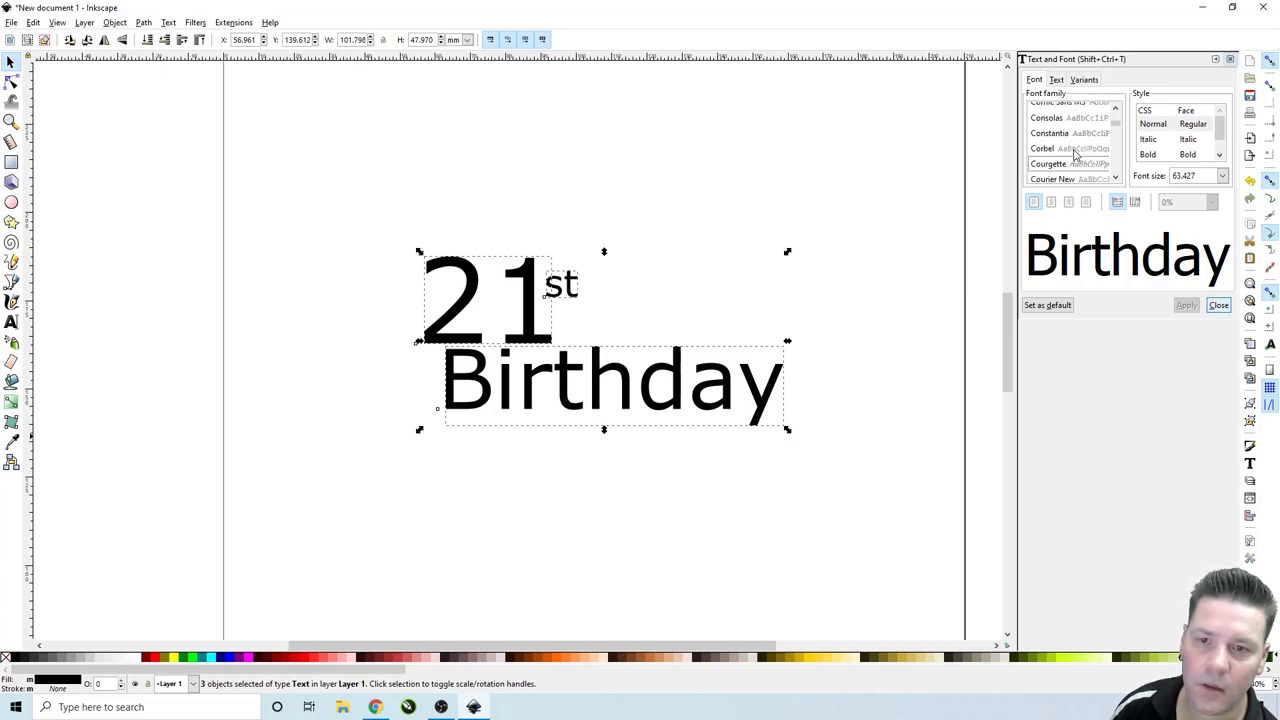
{"action": "left_click", "coordinate": [1048, 164]}
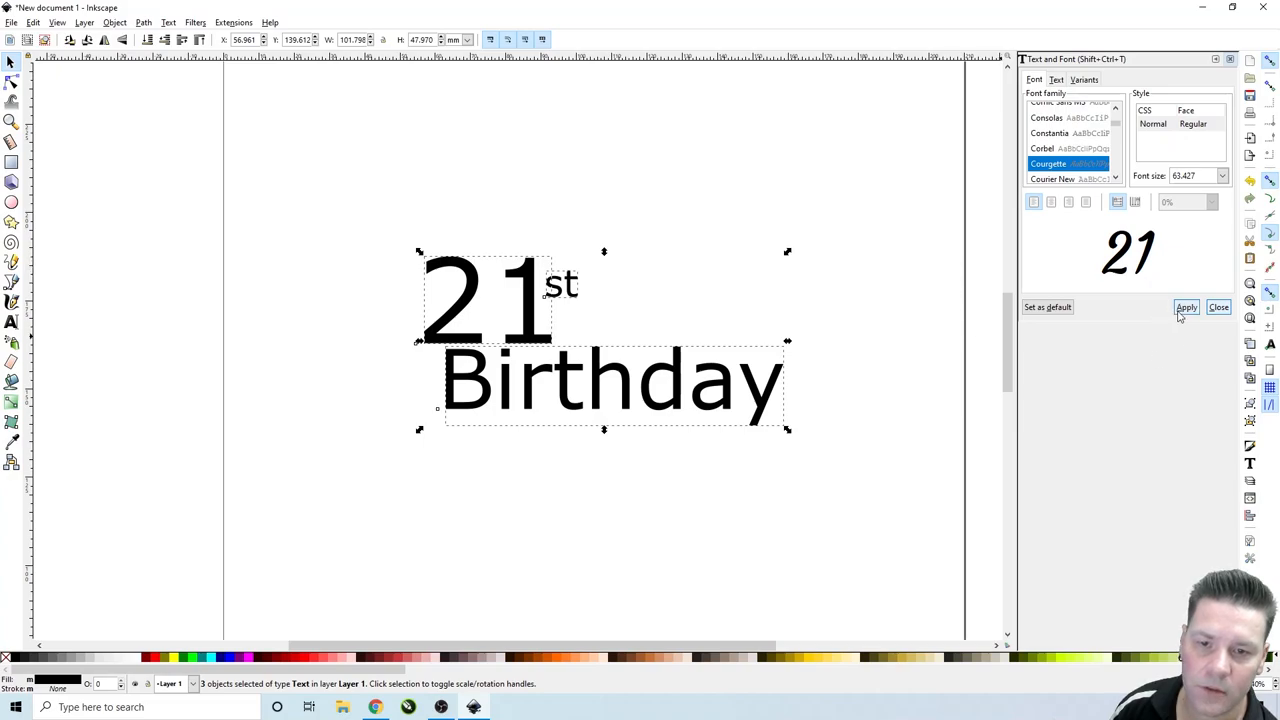
{"action": "left_click", "coordinate": [1184, 308]}
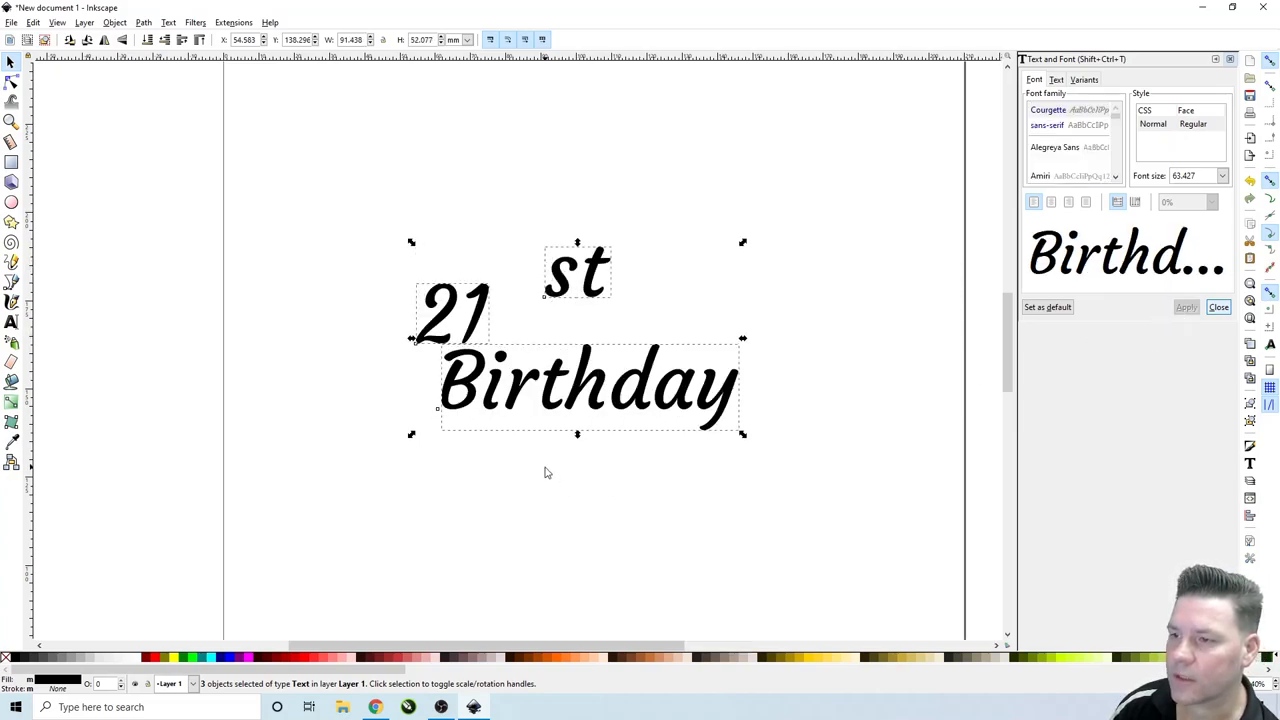
Move 'st' up against the top of the 1 as a superscript over 'Birthday'.
{"action": "left_click", "coordinate": [450, 316]}
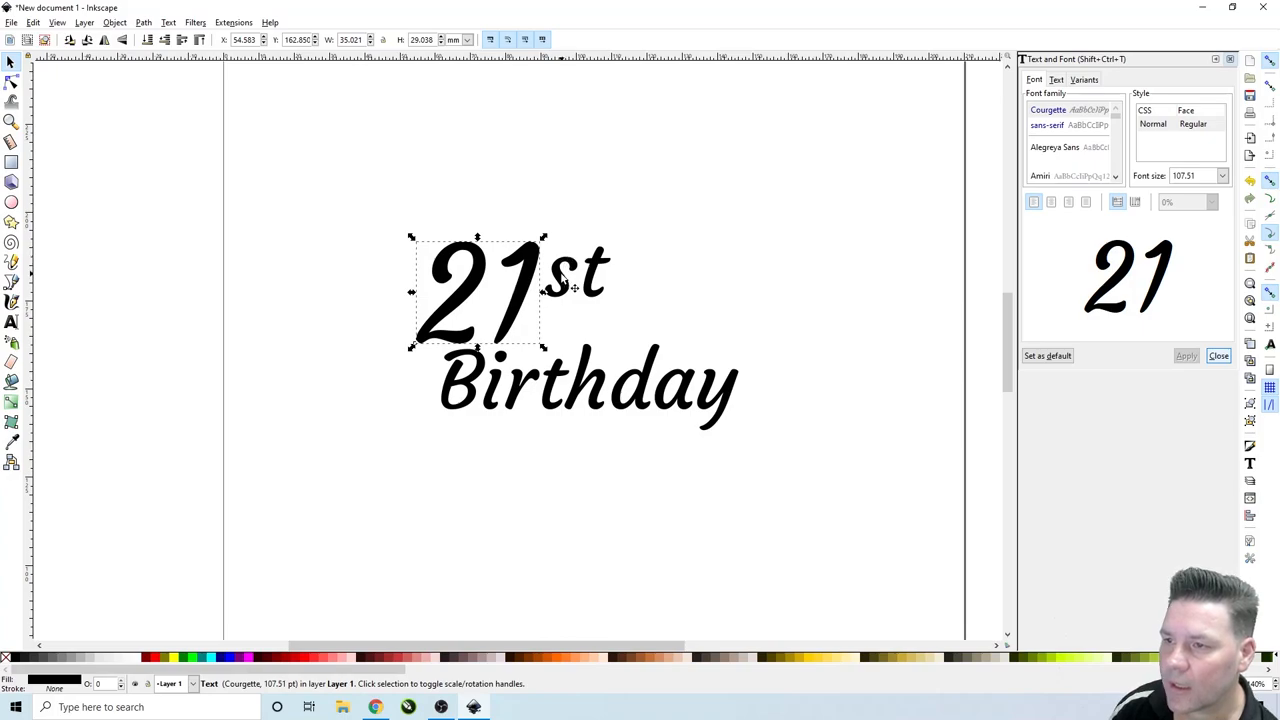
{"action": "left_click", "coordinate": [564, 264]}
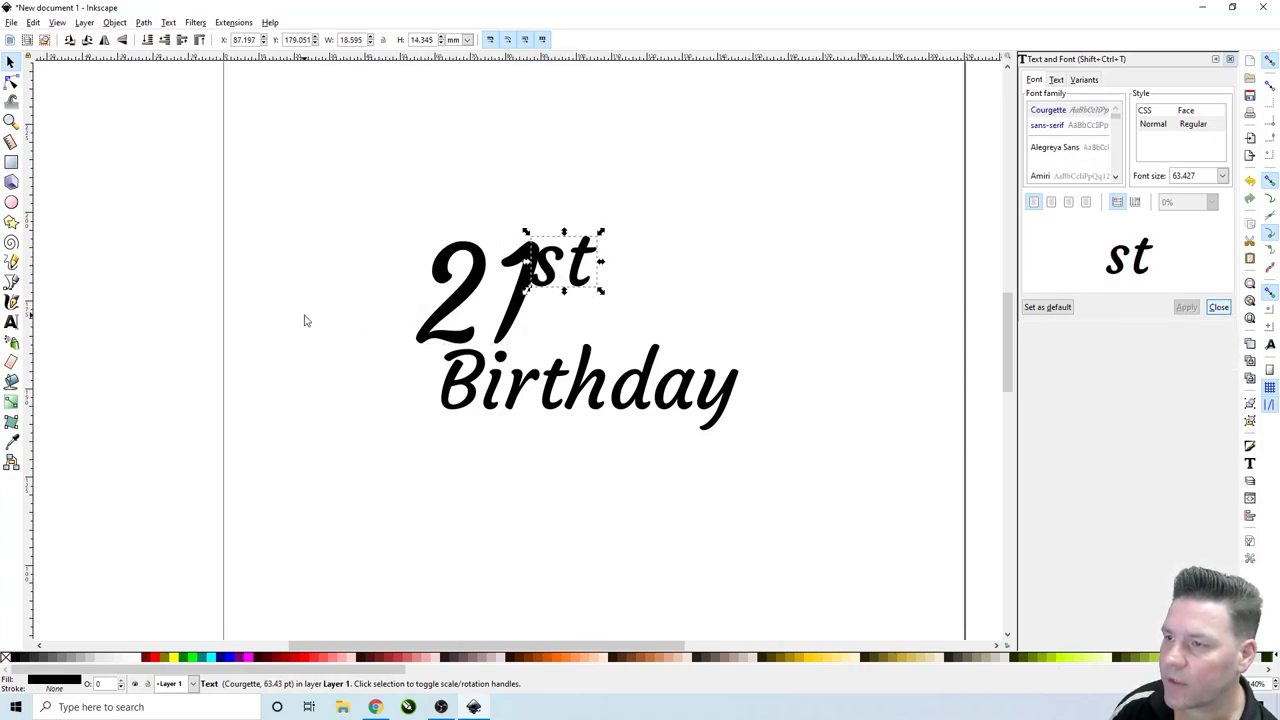
{"action": "left_click", "coordinate": [308, 320]}
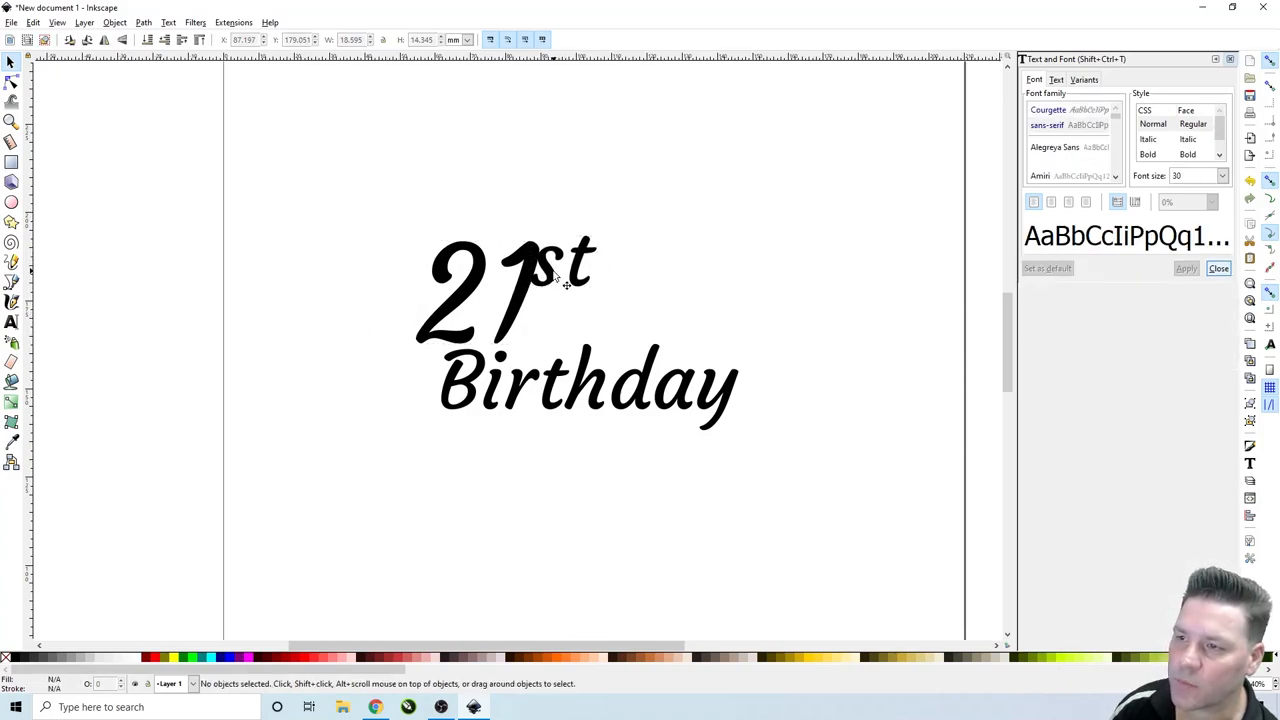
{"action": "left_click", "coordinate": [470, 290]}
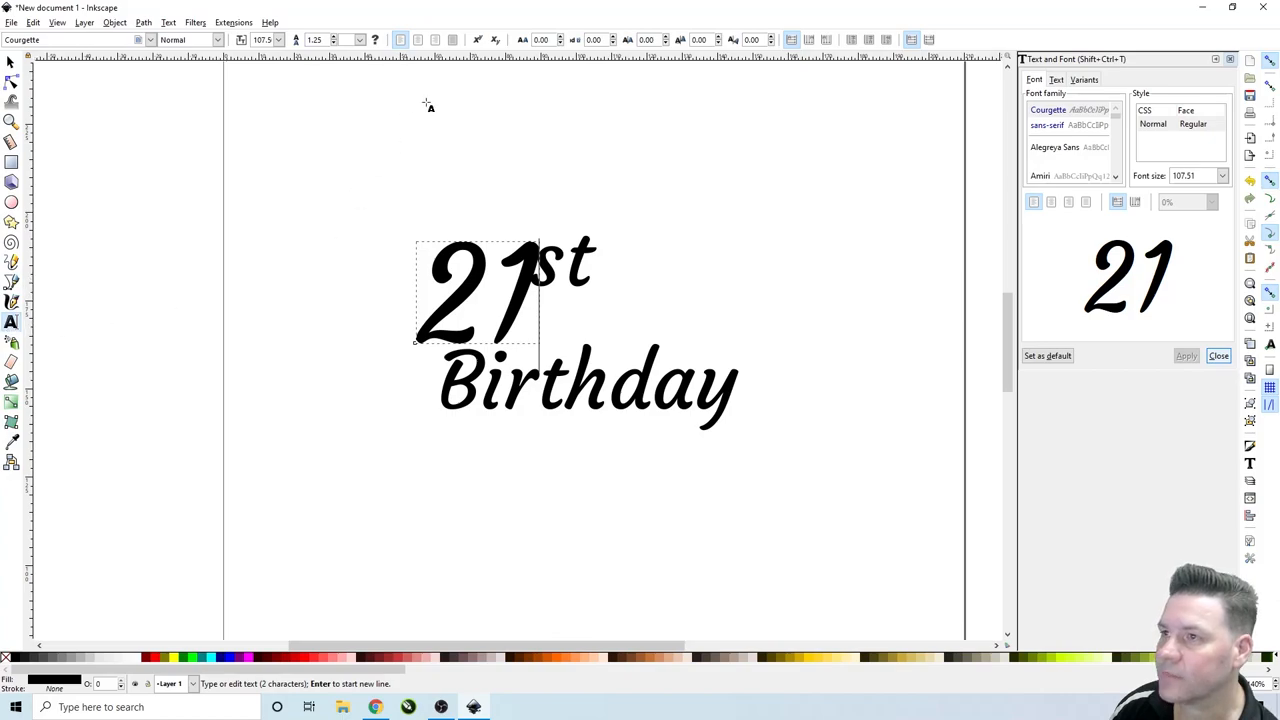
{"action": "mouse_move", "coordinate": [540, 40]}
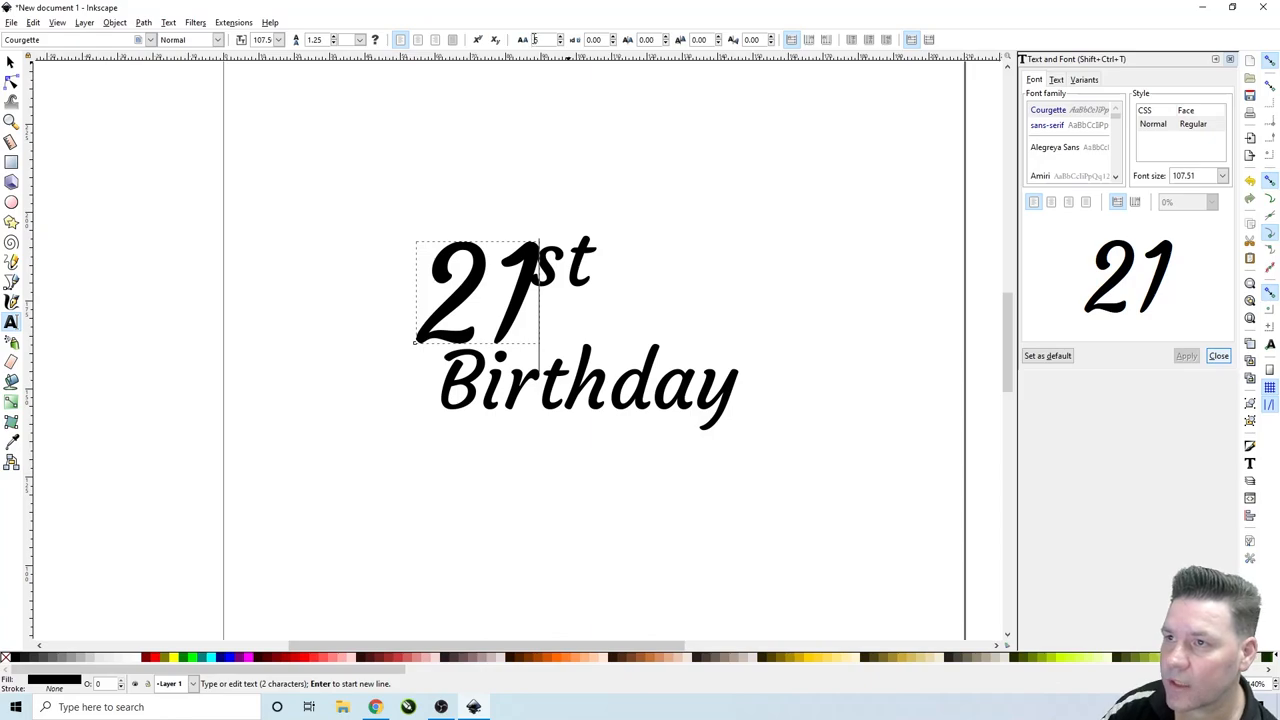
{"action": "mouse_move", "coordinate": [540, 40]}
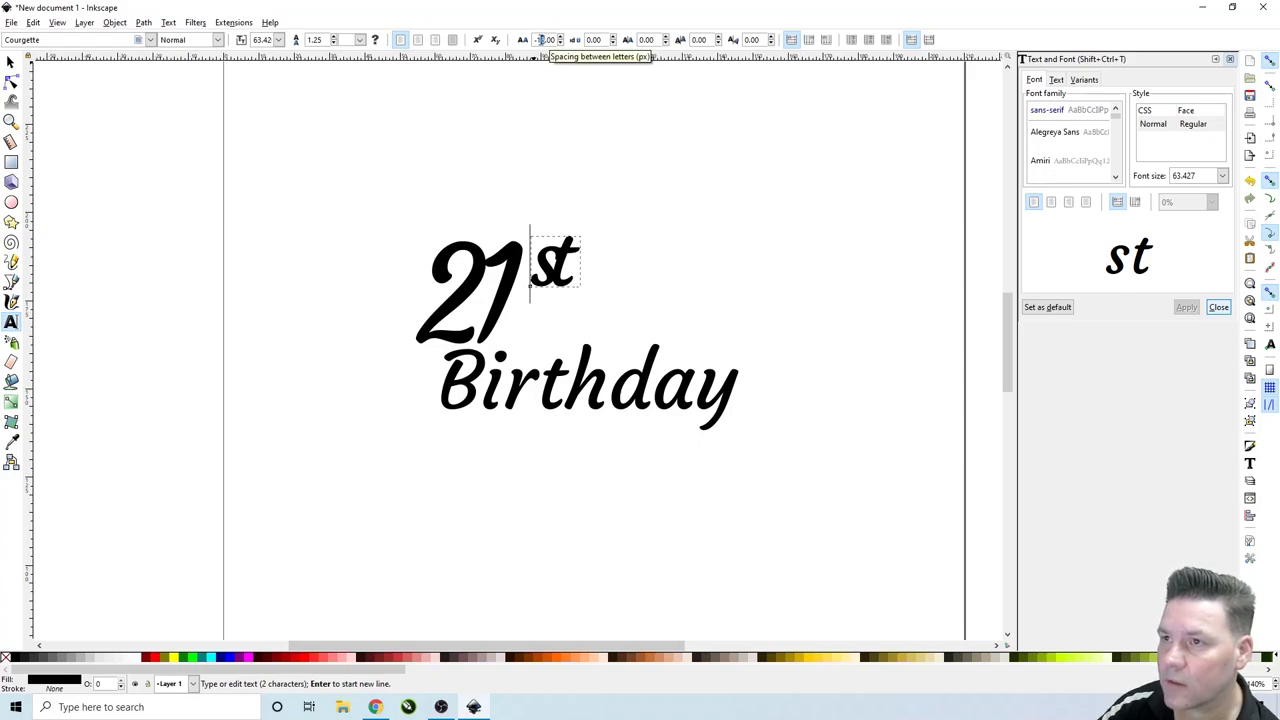
Set letter spacing to -15.00 so the characters of '21' and 'st' squeeze together.
{"action": "type", "text": "-15.00"}
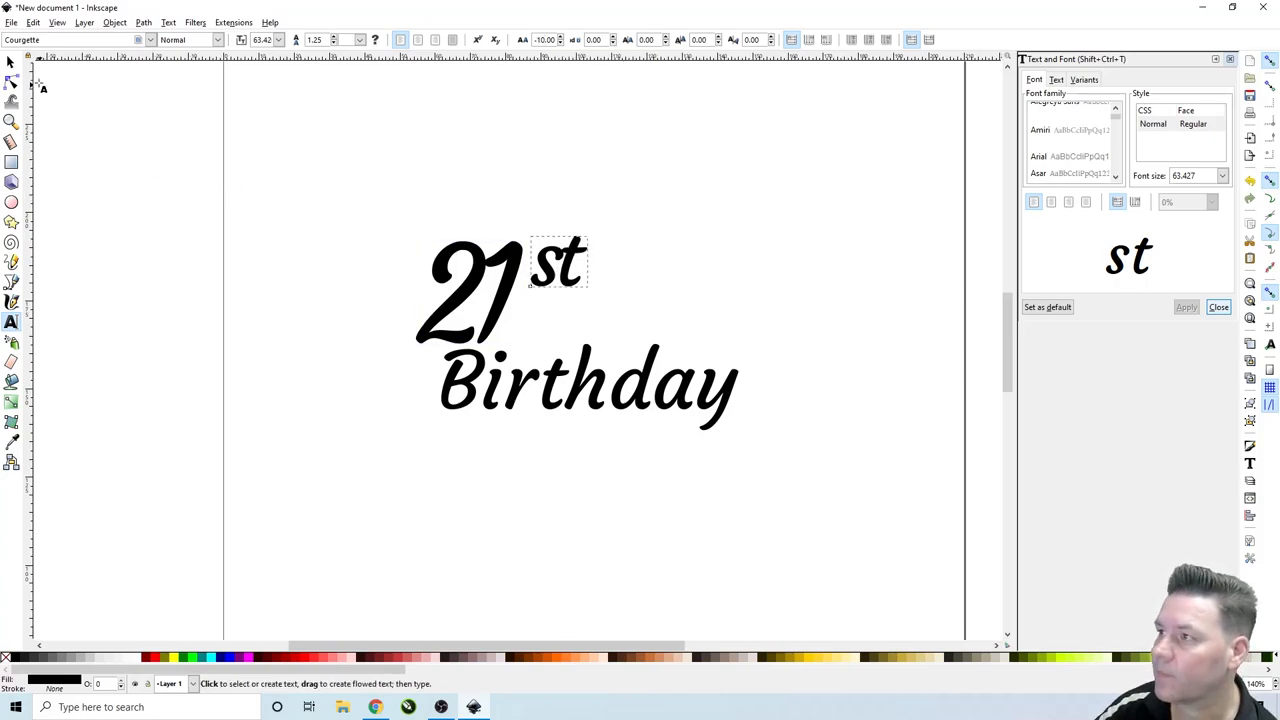
{"action": "left_click", "coordinate": [12, 62]}
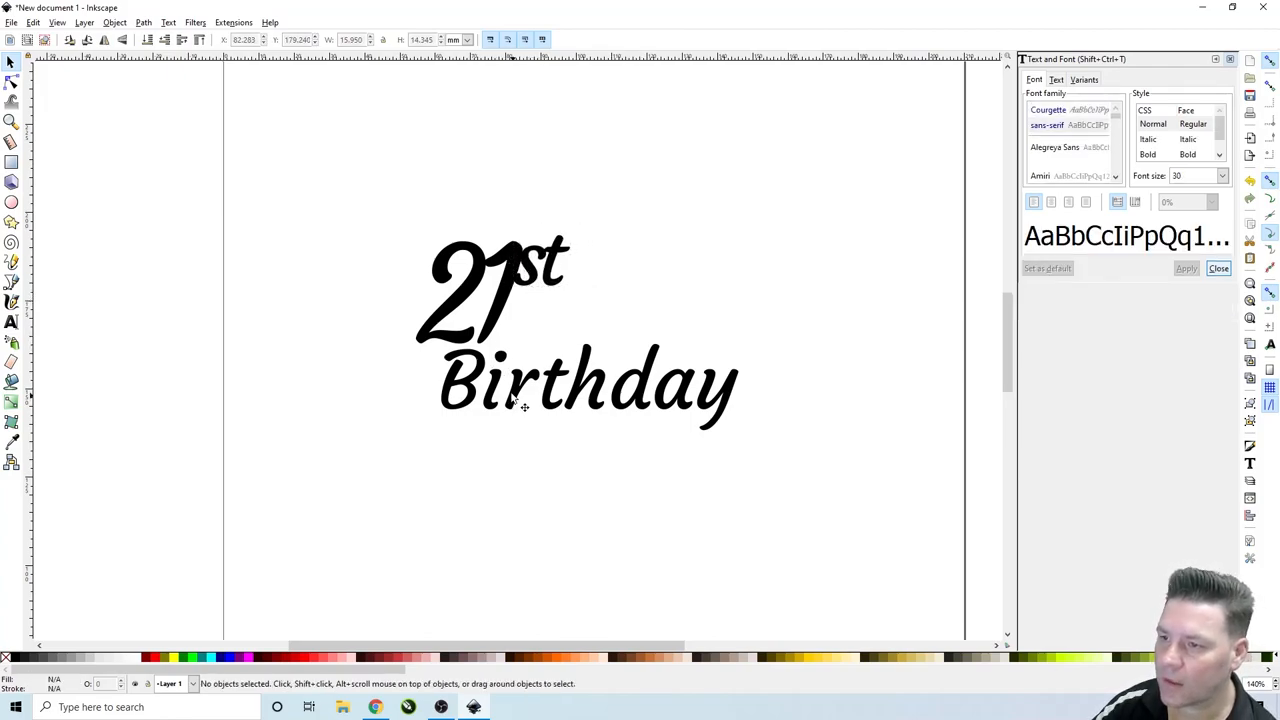
Give 'Birthday' a negative letter spacing so its script letters join up.
{"action": "left_click", "coordinate": [540, 384]}
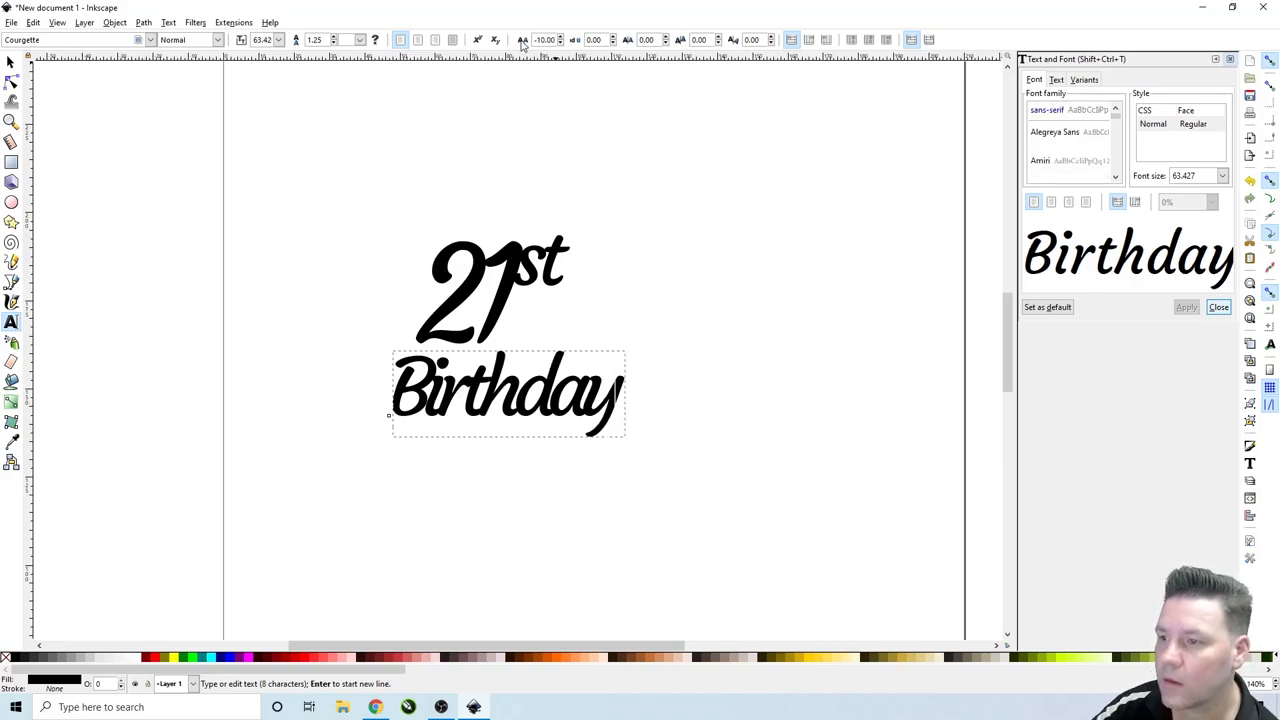
{"action": "mouse_move", "coordinate": [522, 40]}
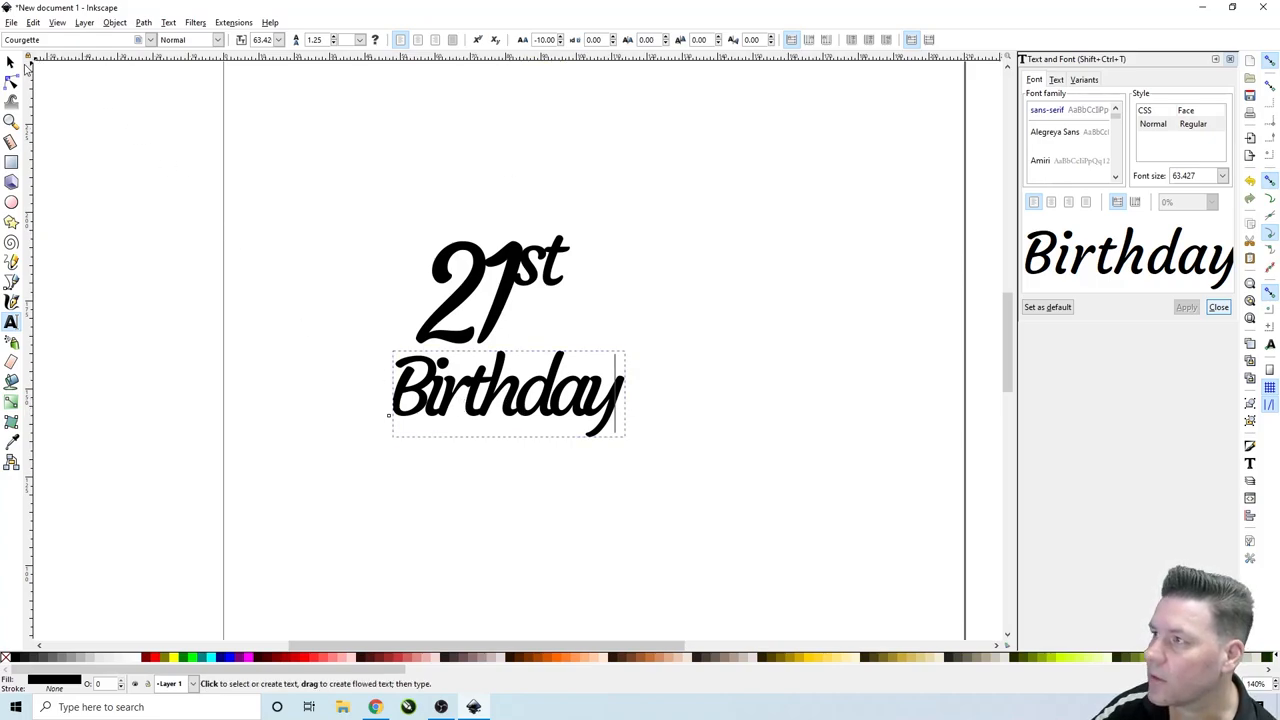
Scale 'Birthday' up so it spans wider beneath '21st'.
{"action": "left_click", "coordinate": [12, 62]}
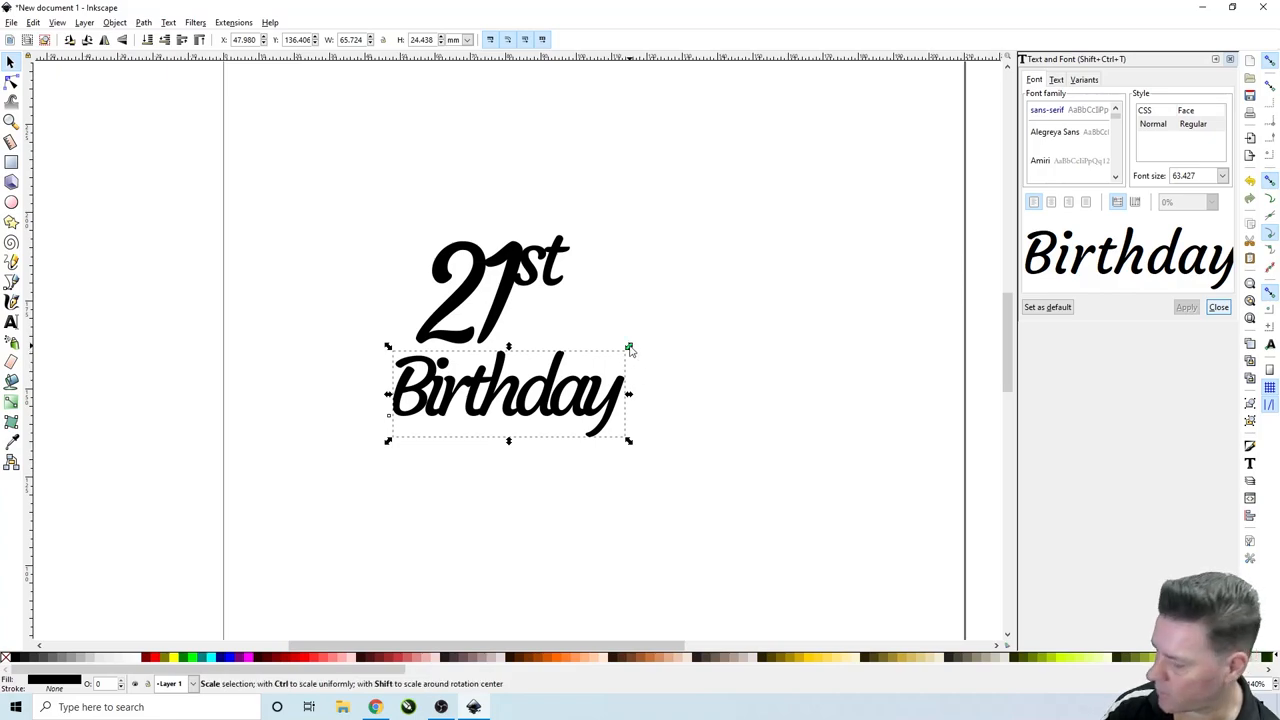
{"action": "left_click_drag", "start_coordinate": [628, 348], "coordinate": [648, 340]}
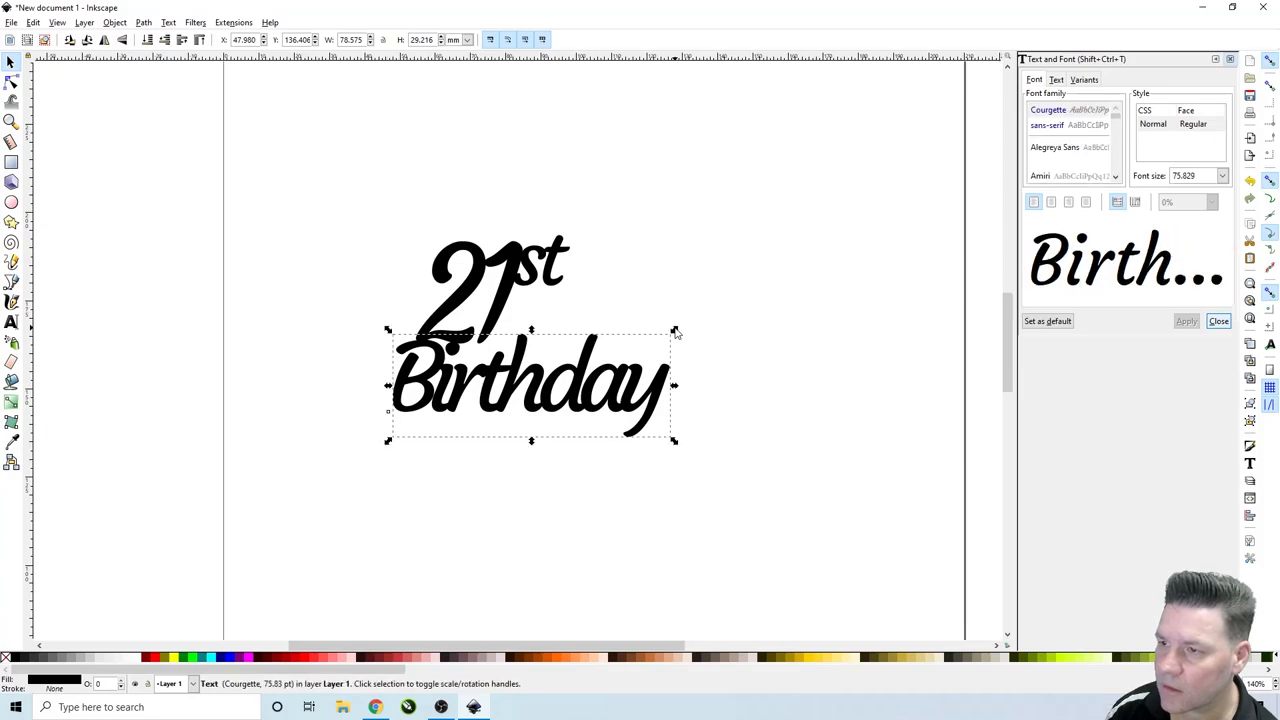
{"action": "left_click", "coordinate": [686, 272]}
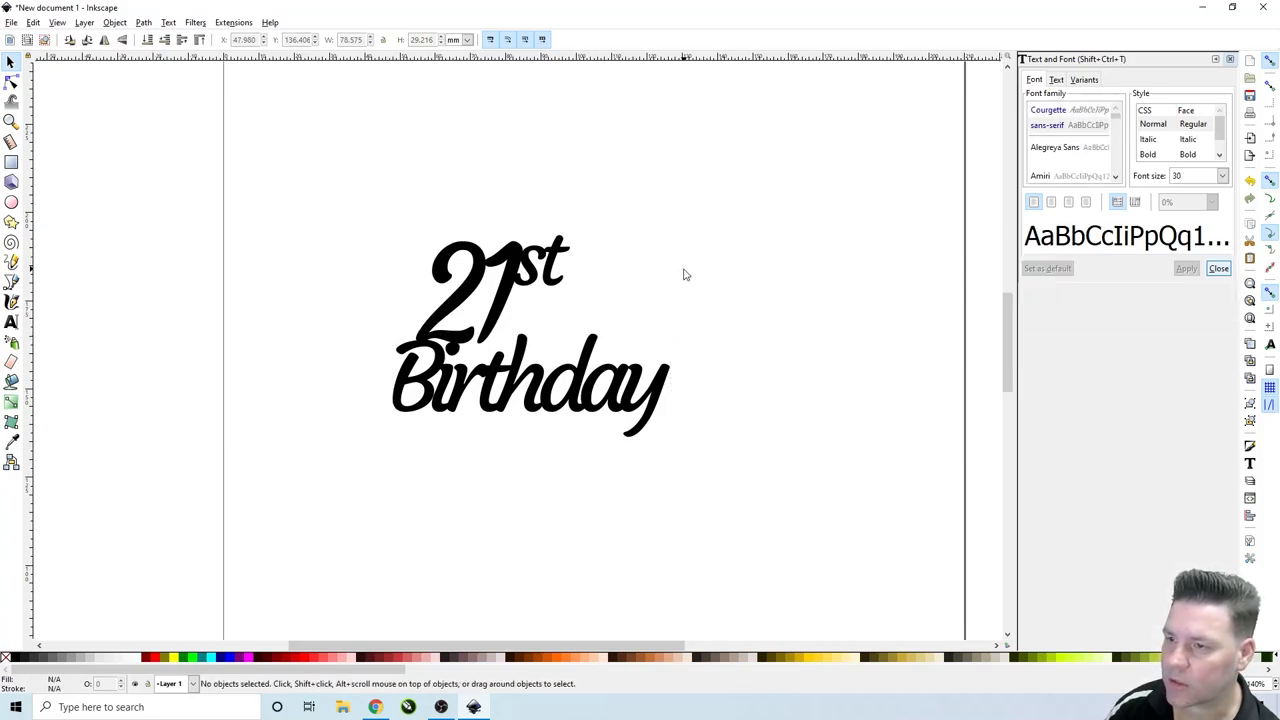
{"action": "mouse_move", "coordinate": [604, 332]}
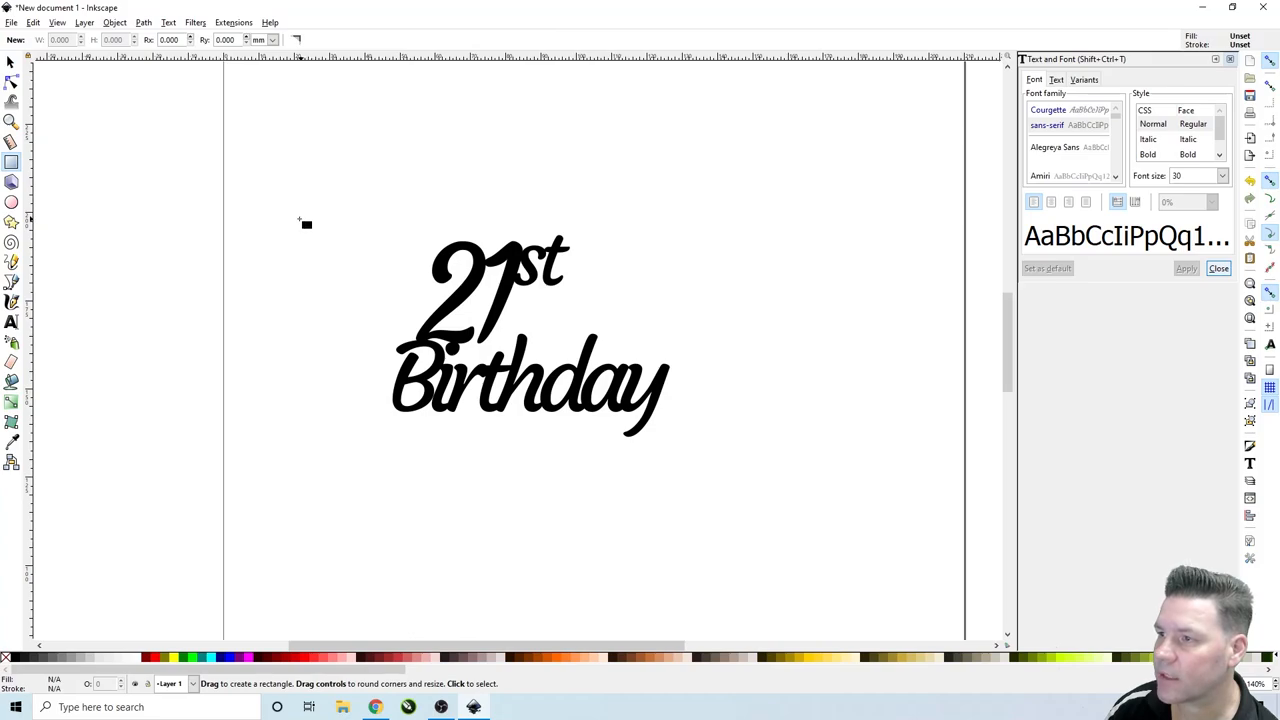
Draw a tall black rectangle left of the text and set its width to 5.000.
{"action": "left_click_drag", "start_coordinate": [292, 216], "coordinate": [338, 356]}
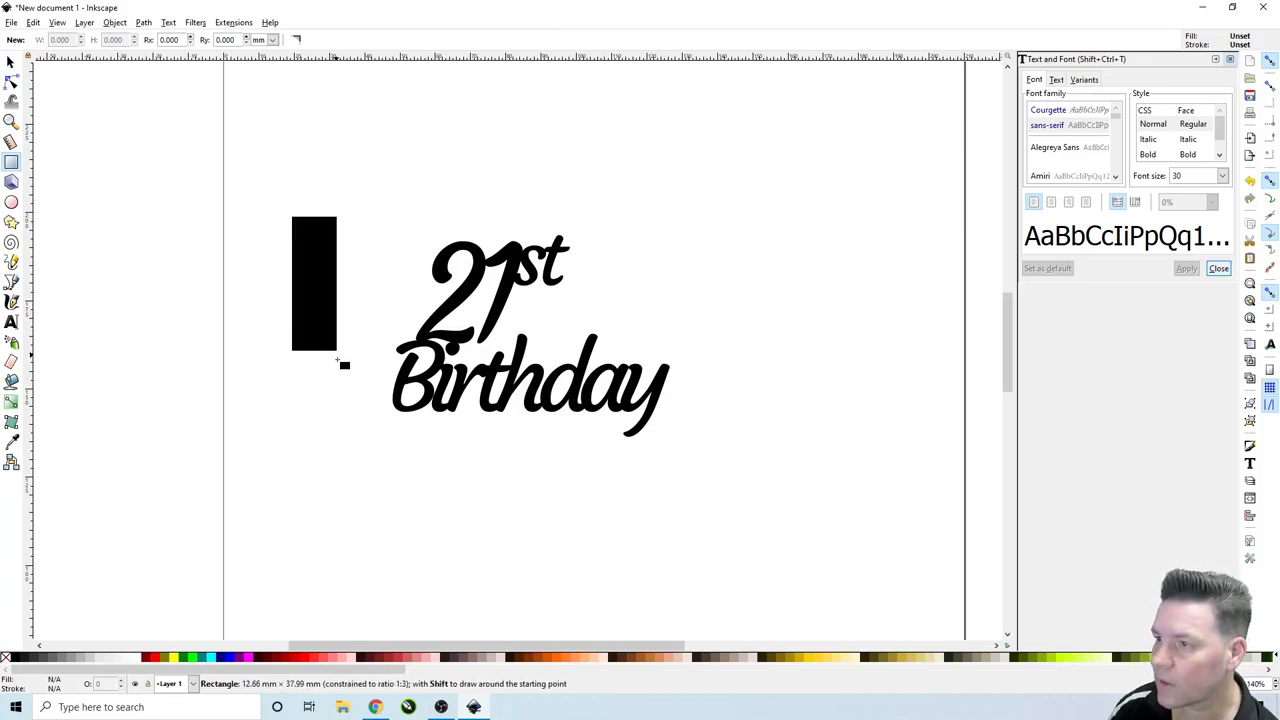
{"action": "left_click_drag", "start_coordinate": [336, 360], "coordinate": [336, 414]}
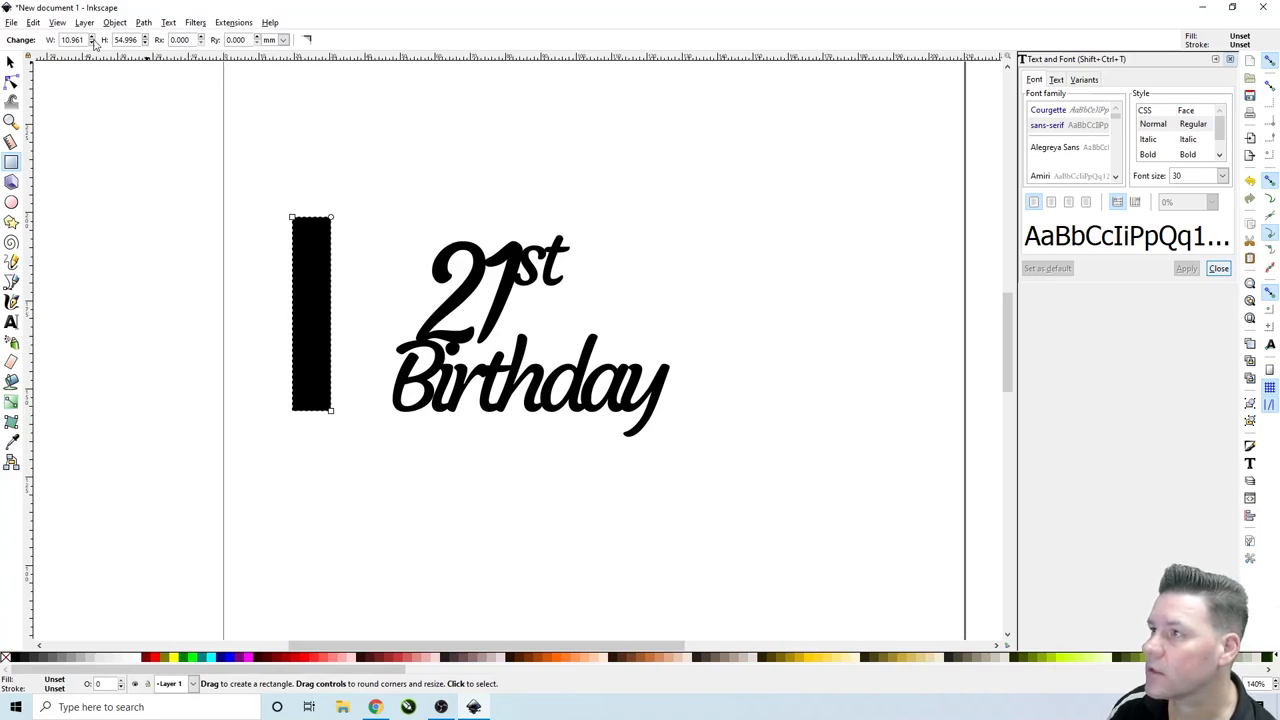
{"action": "triple_click", "coordinate": [72, 40]}
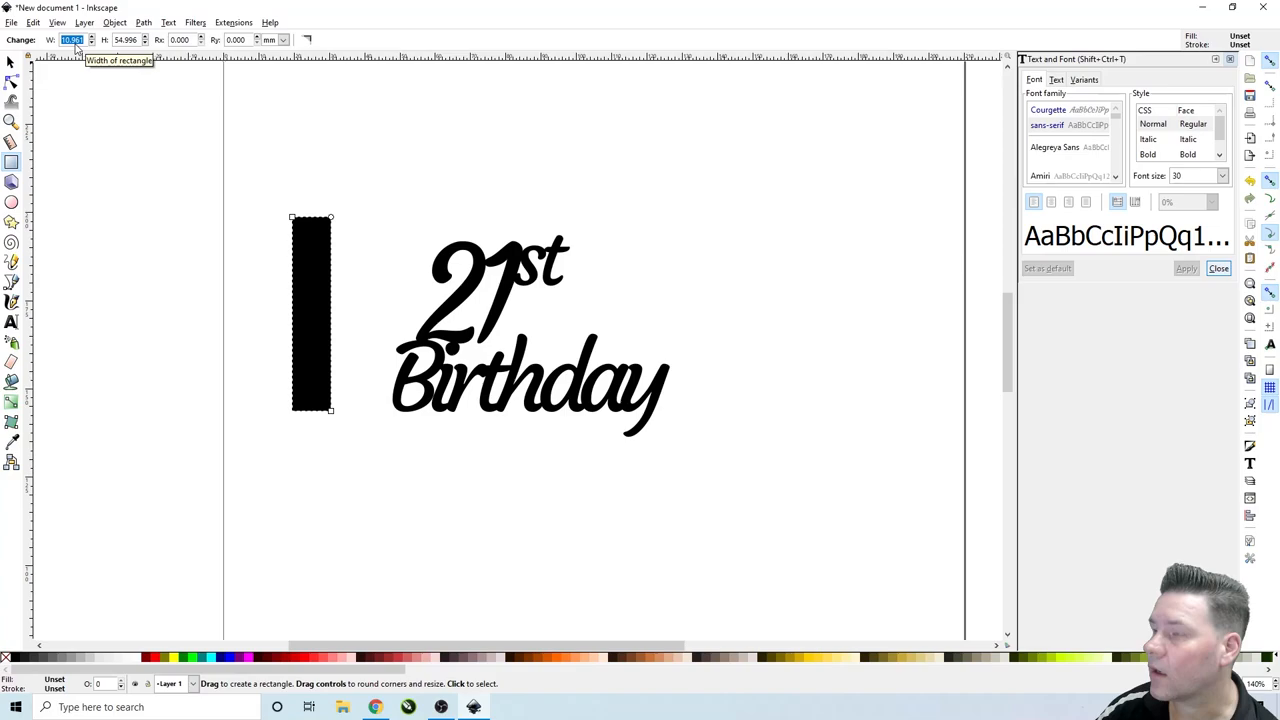
{"action": "type", "text": "5.000"}
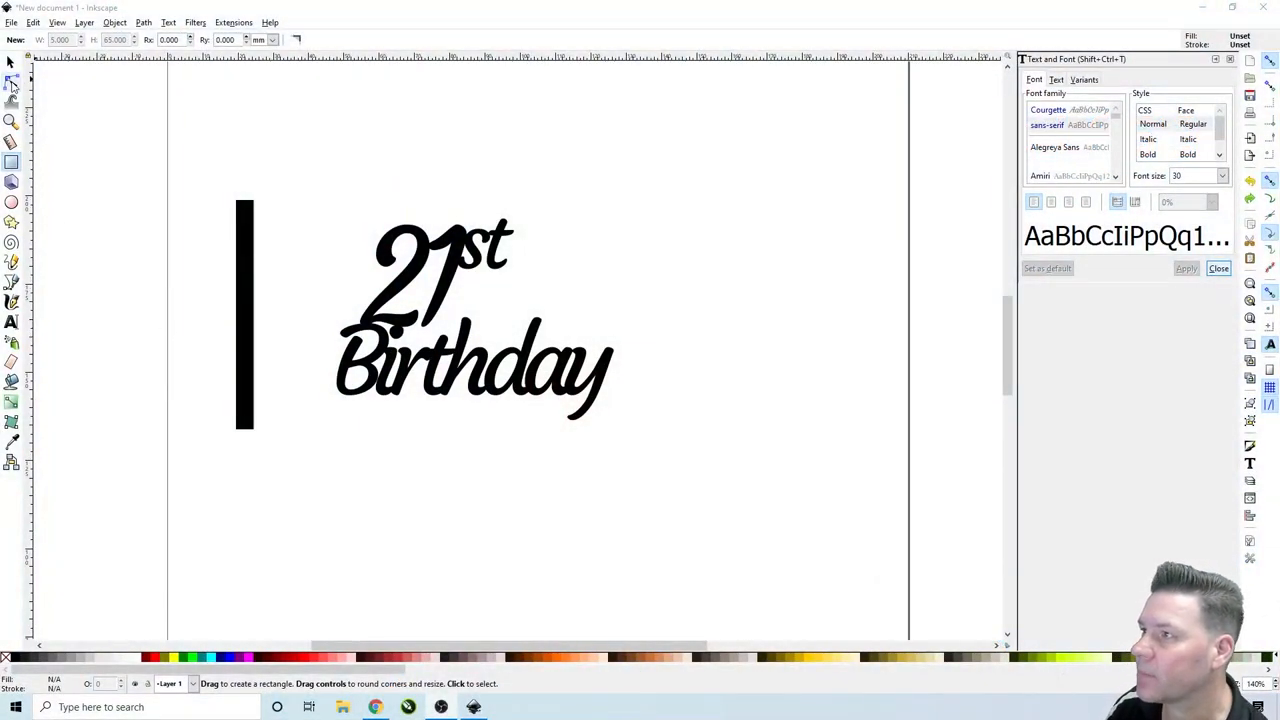
{"action": "left_click", "coordinate": [12, 62]}
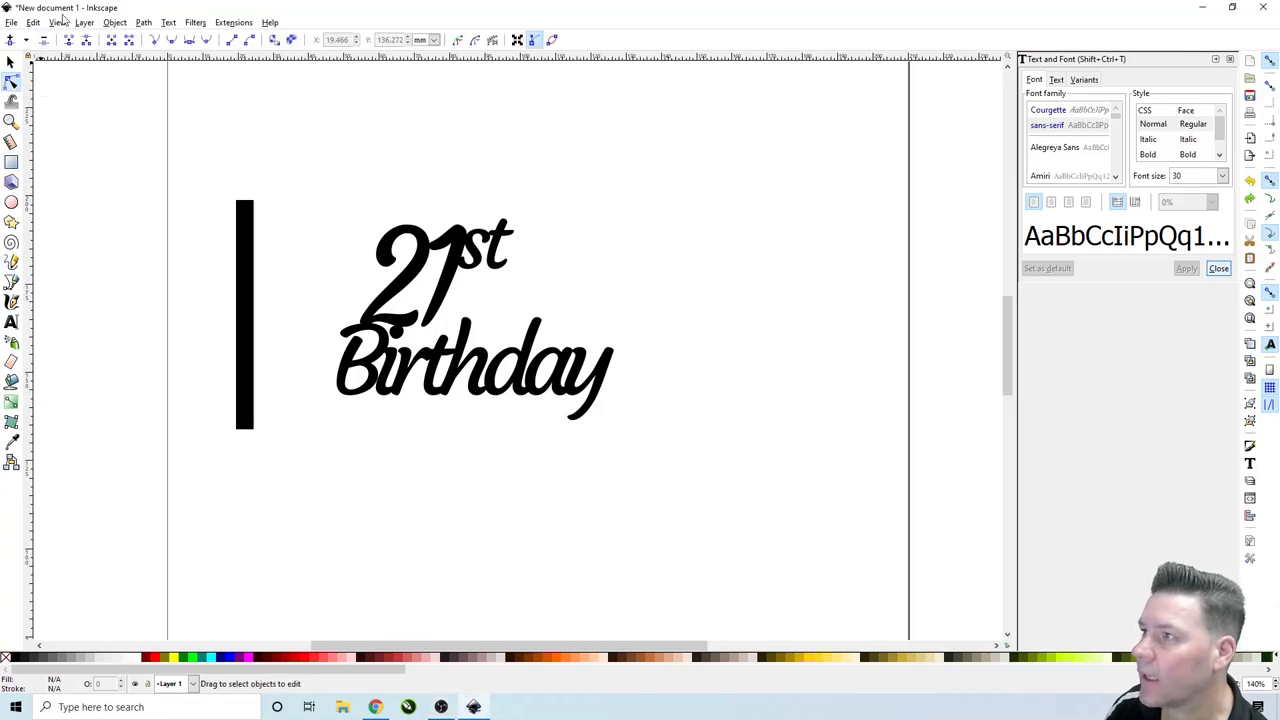
{"action": "left_click", "coordinate": [84, 22]}
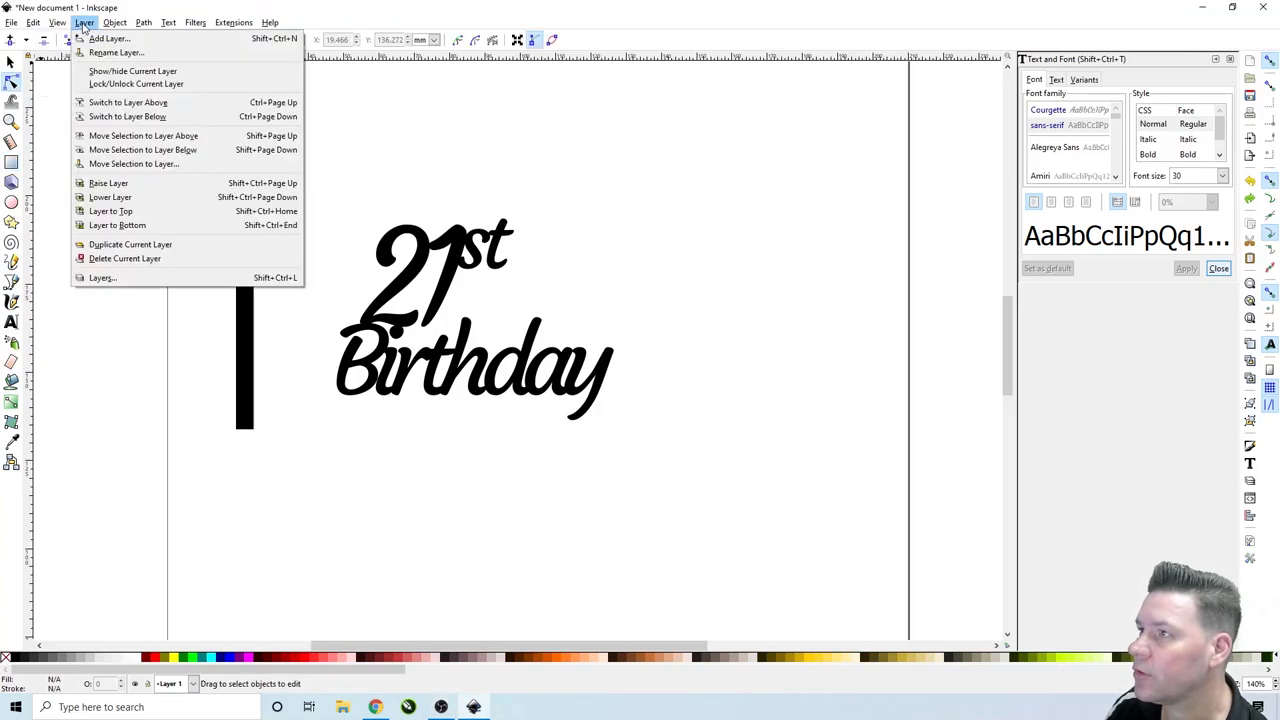
{"action": "left_click", "coordinate": [34, 22]}
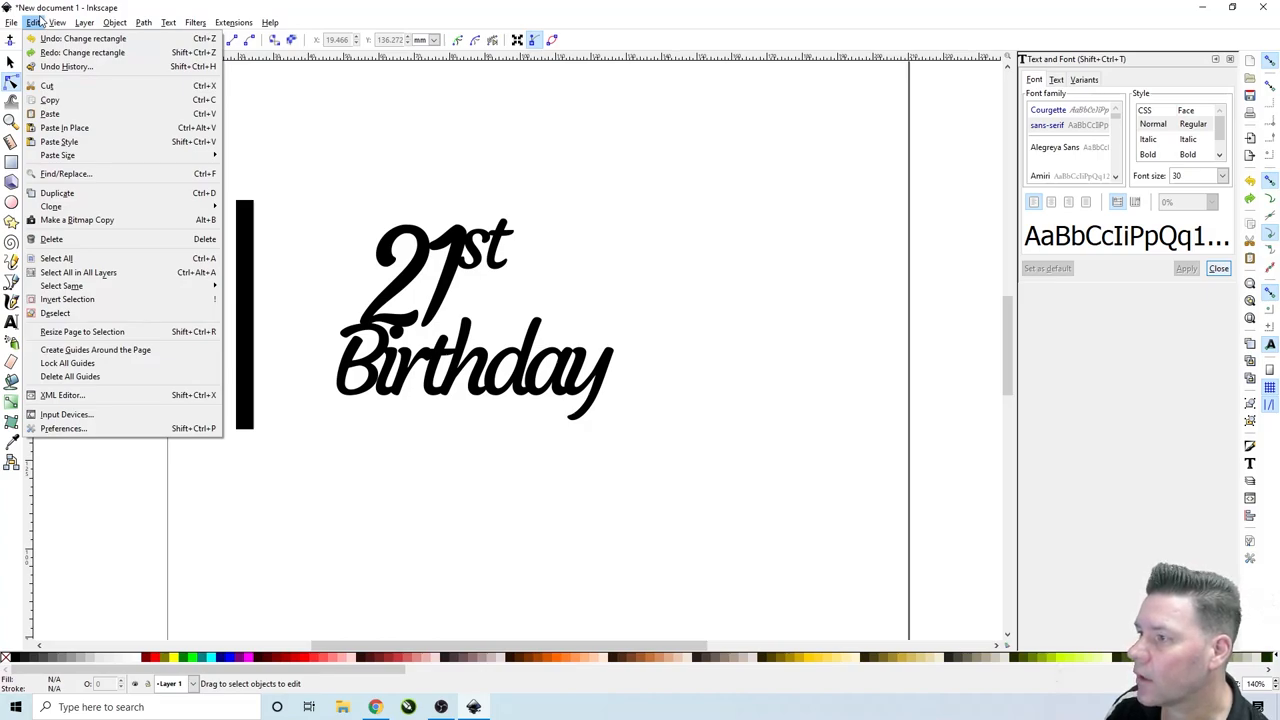
{"action": "left_click", "coordinate": [114, 22]}
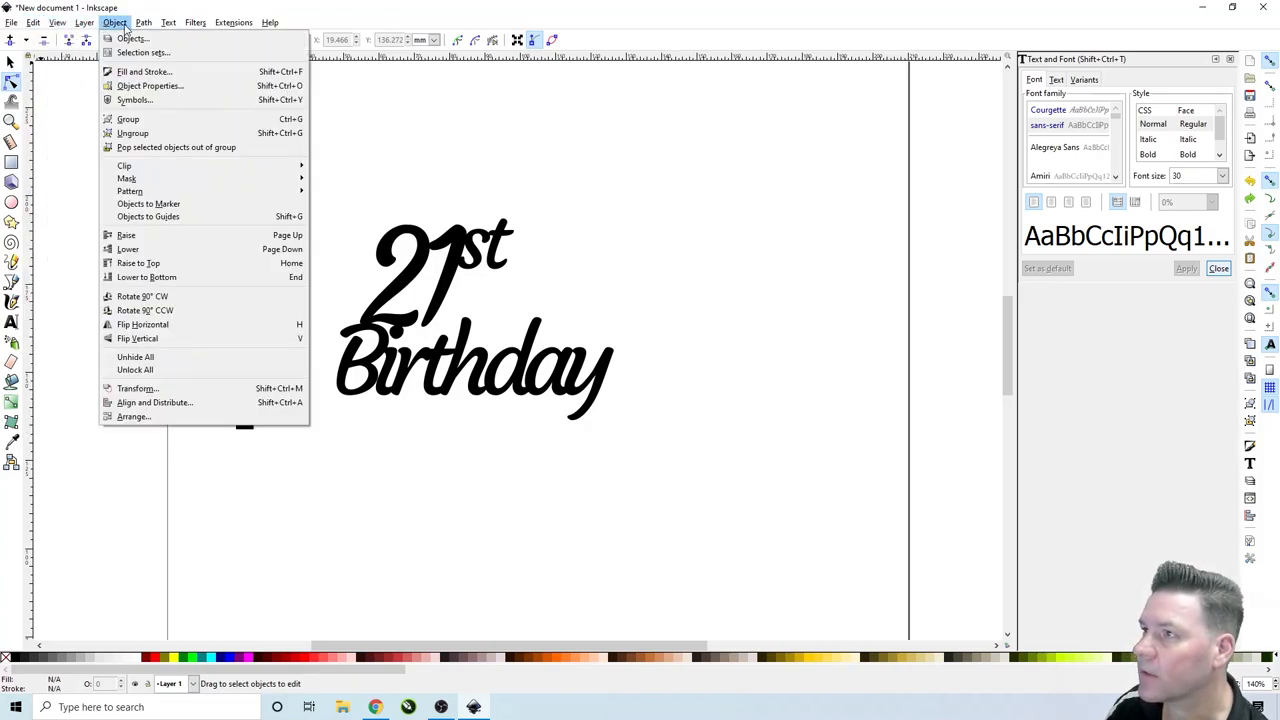
{"action": "left_click", "coordinate": [144, 22]}
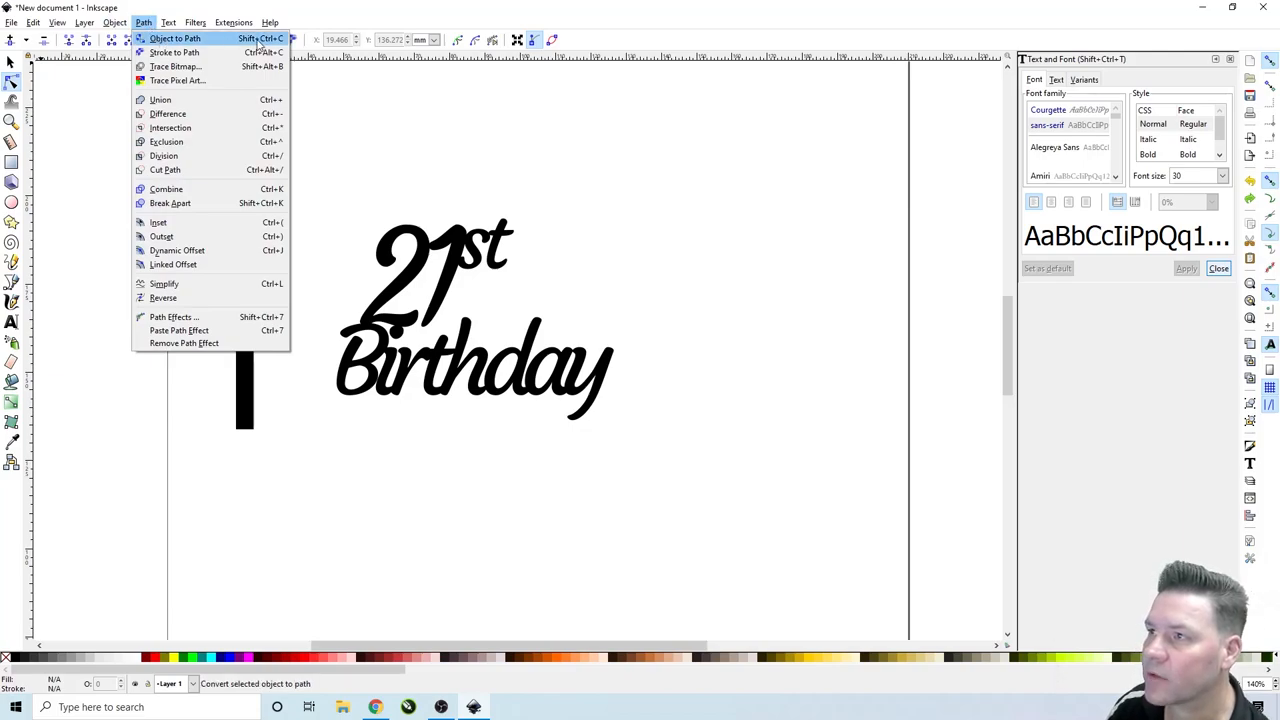
{"action": "left_click", "coordinate": [176, 38]}
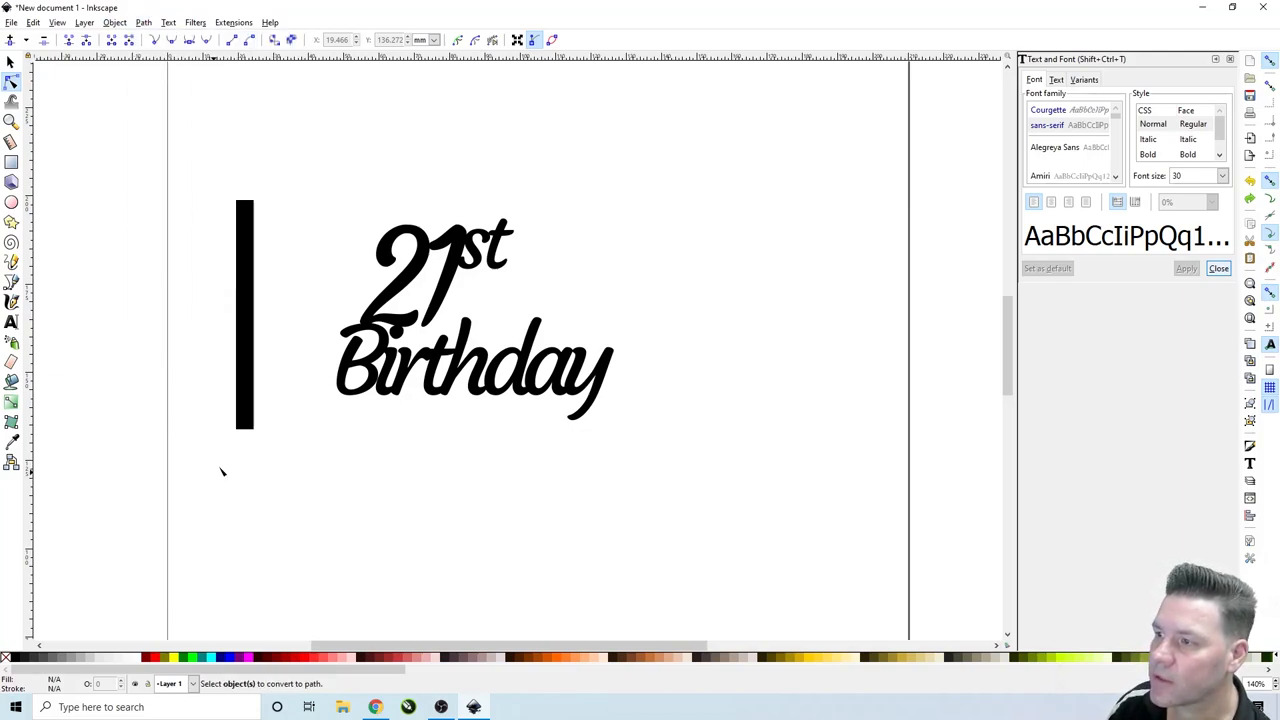
{"action": "left_click", "coordinate": [244, 316]}
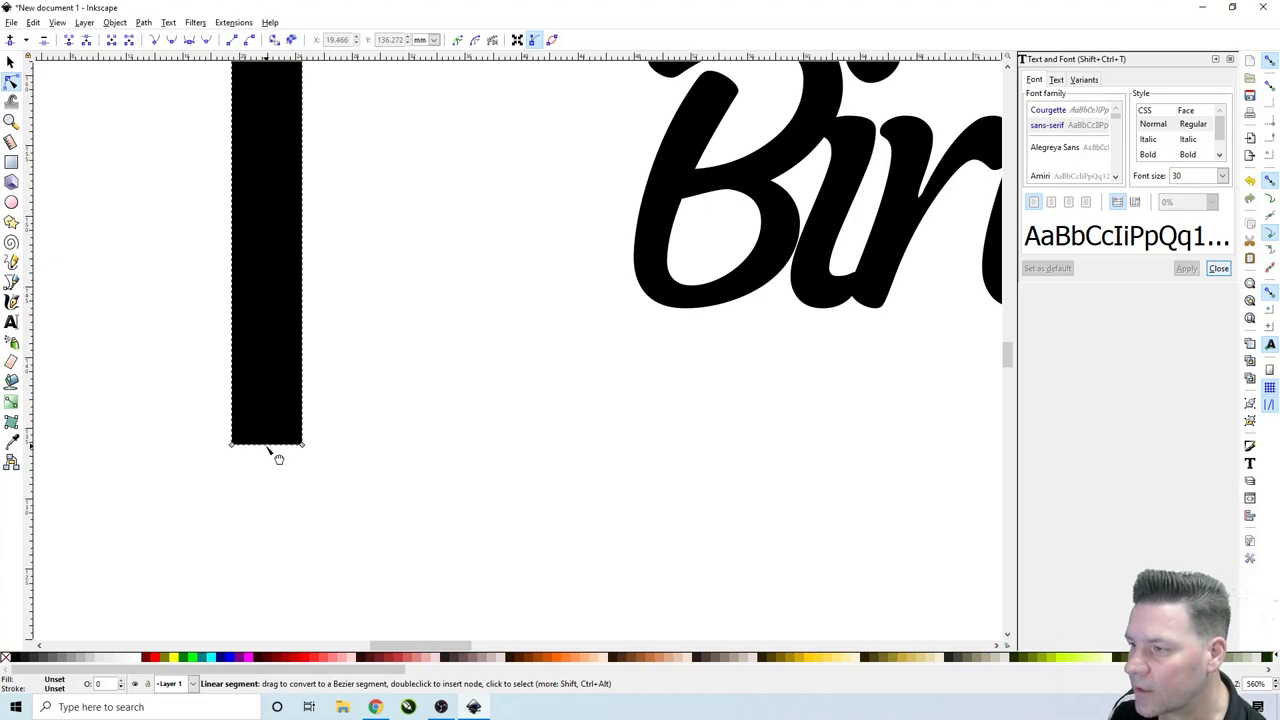
Curve the bar's bottom edge inward with the Node tool into a tapering spike.
{"action": "left_click", "coordinate": [268, 444]}
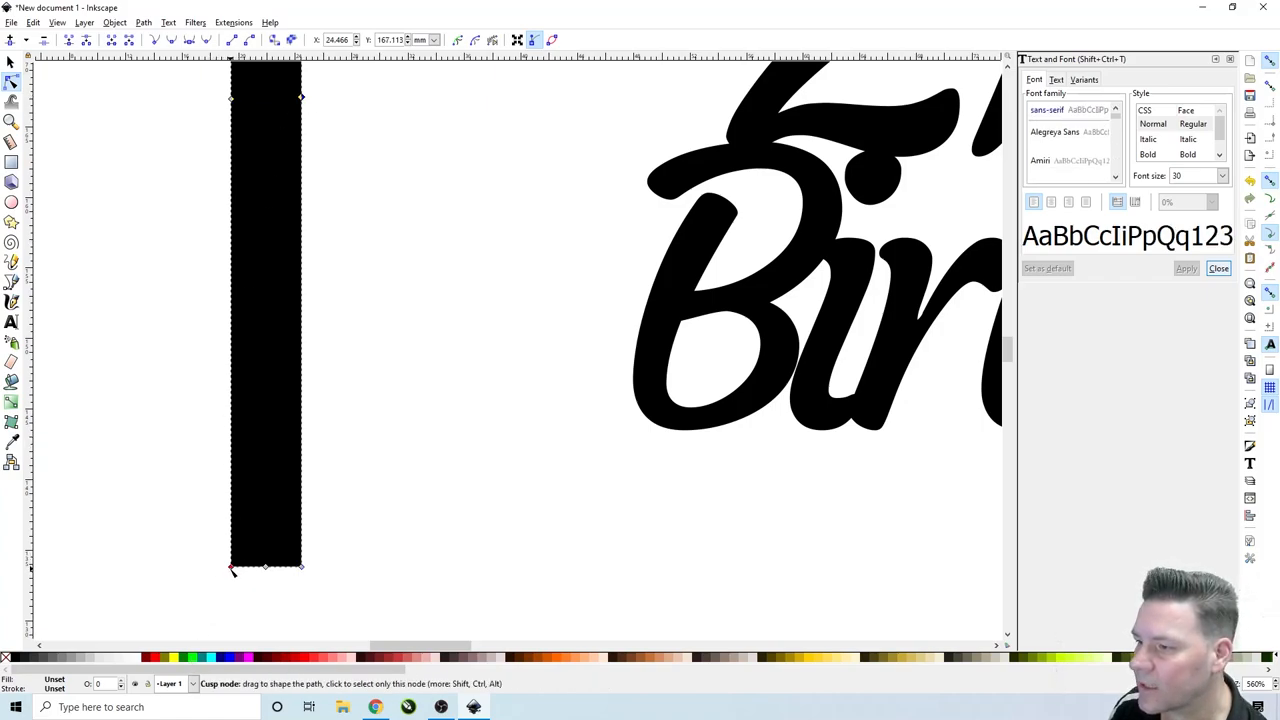
{"action": "left_click_drag", "start_coordinate": [232, 568], "coordinate": [176, 532]}
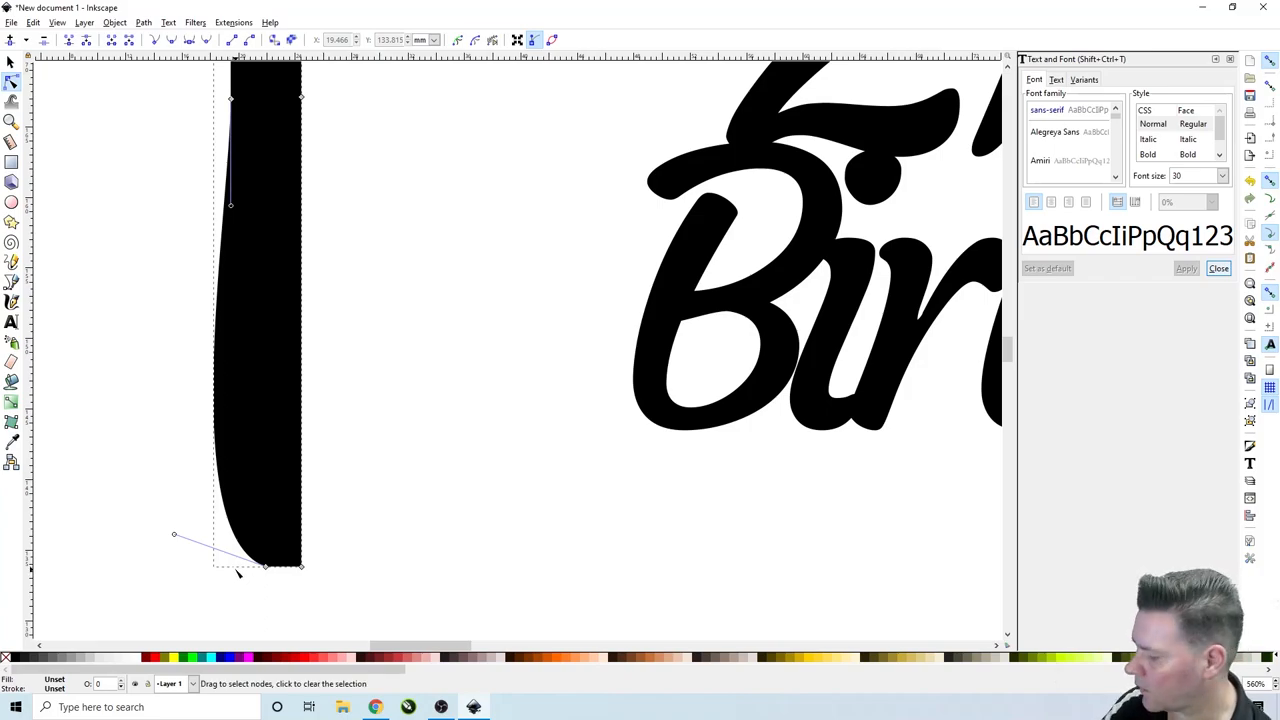
{"action": "mouse_move", "coordinate": [232, 504]}
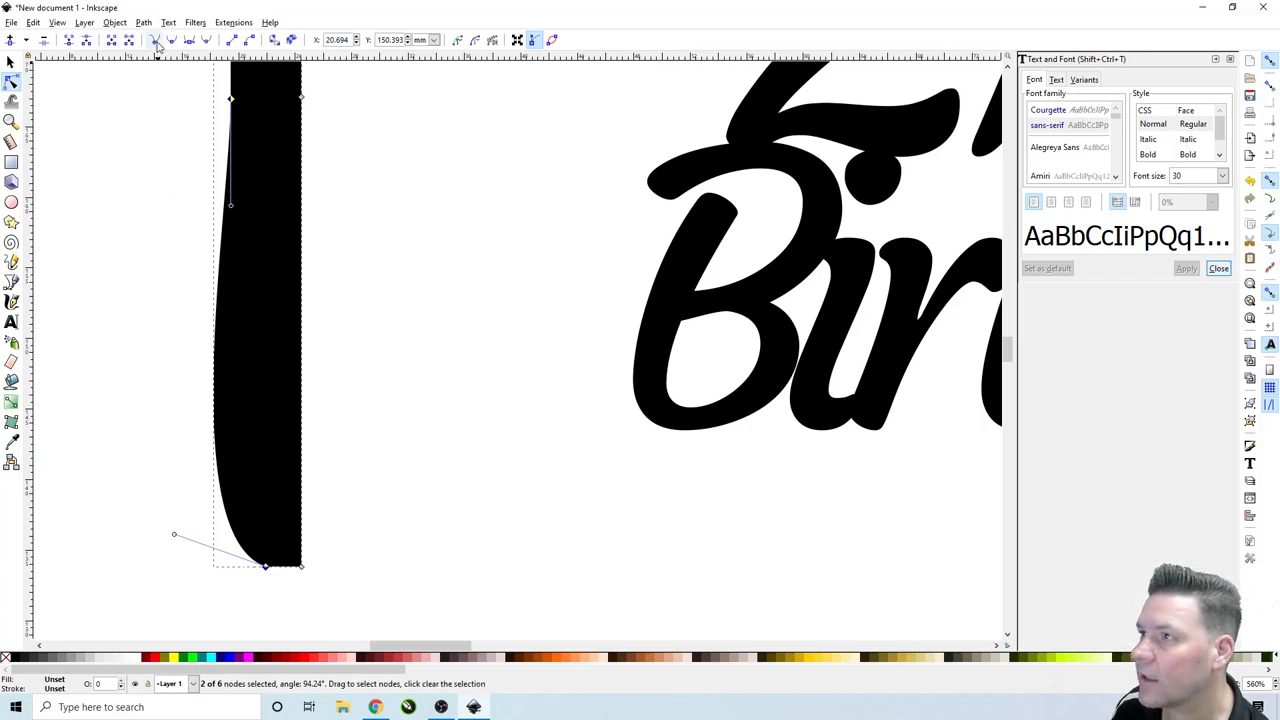
{"action": "left_click", "coordinate": [234, 40]}
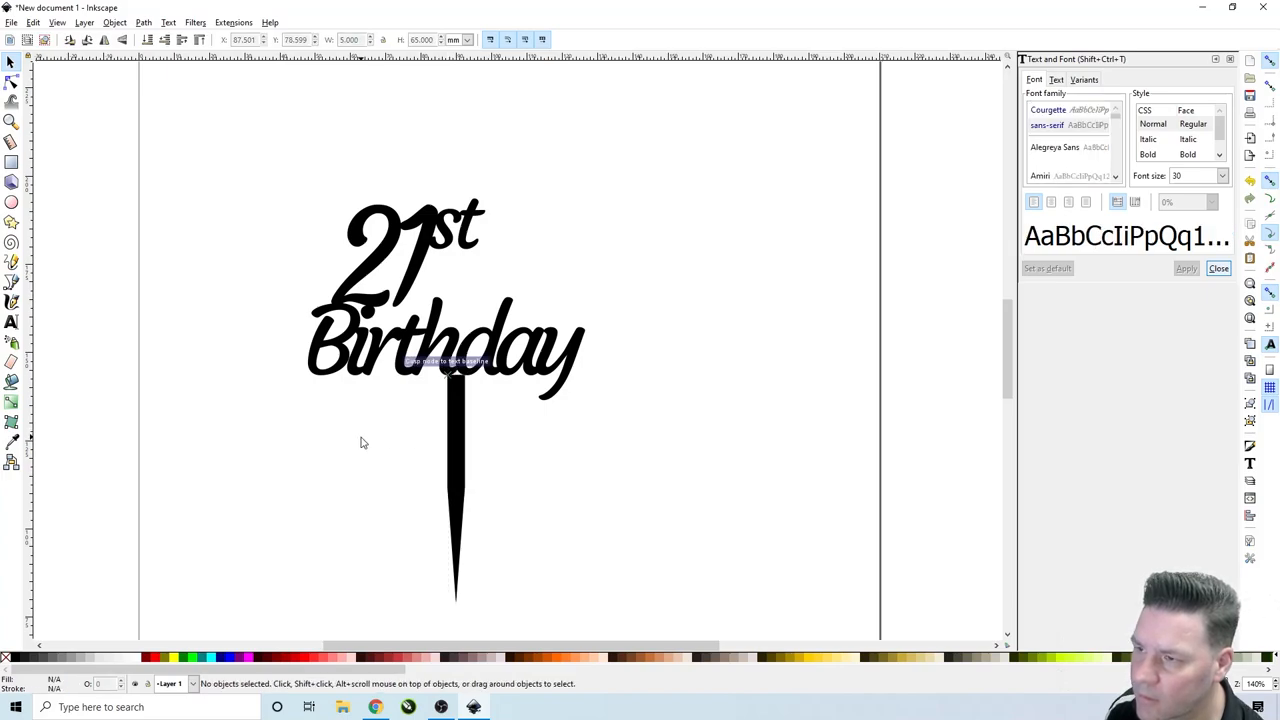
{"action": "mouse_move", "coordinate": [456, 378]}
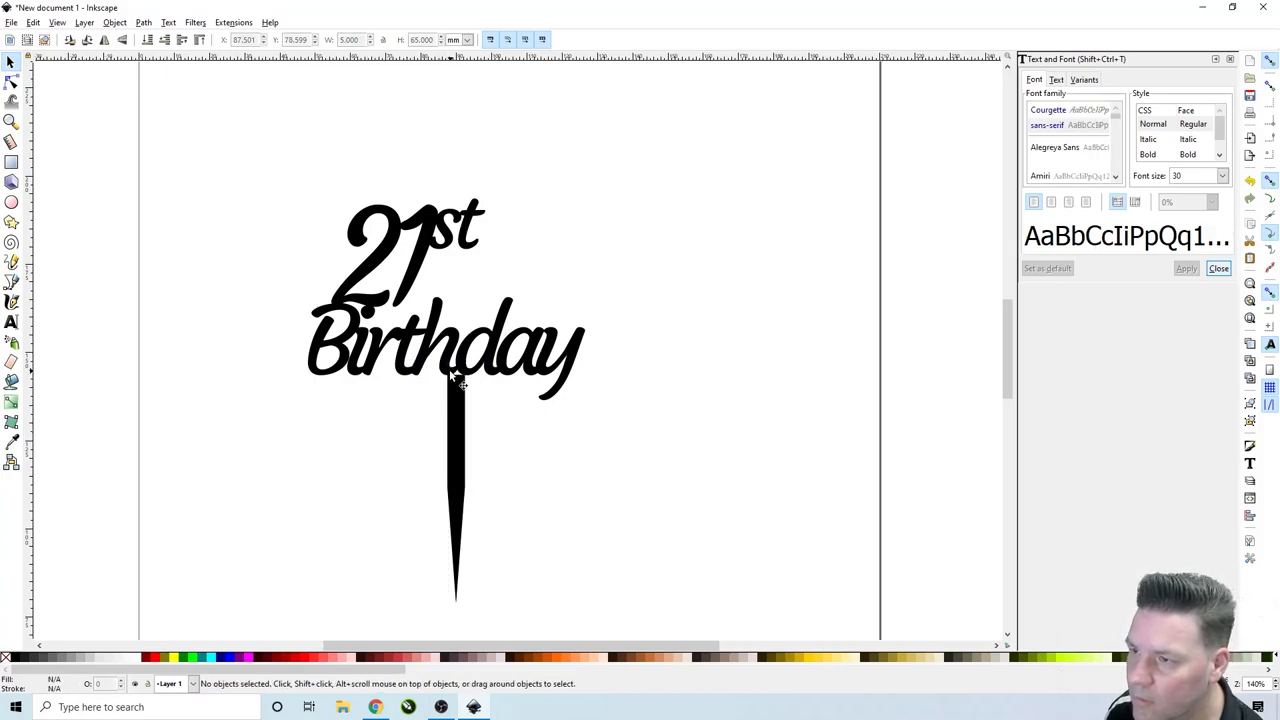
Zoom out to check the spike hangs centered beneath 'Birthday'.
{"action": "scroll", "scroll_direction": "up", "scroll_amount": 3}
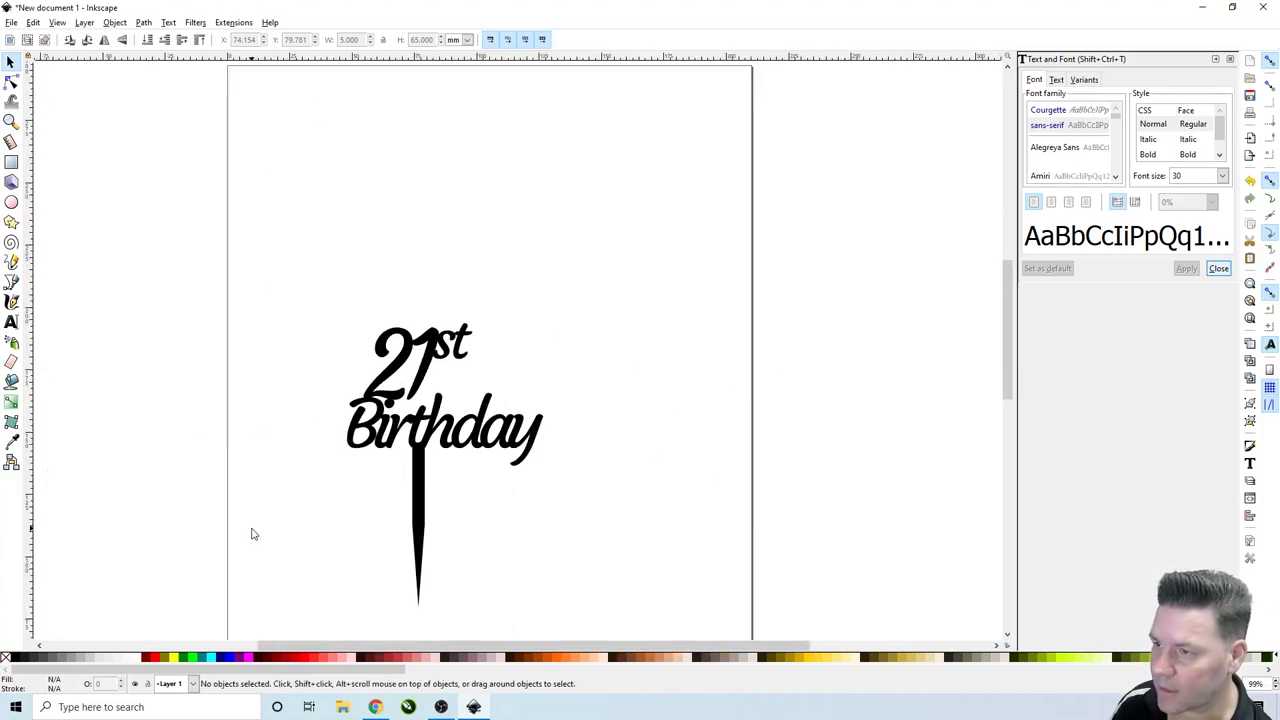
{"action": "mouse_move", "coordinate": [406, 490]}
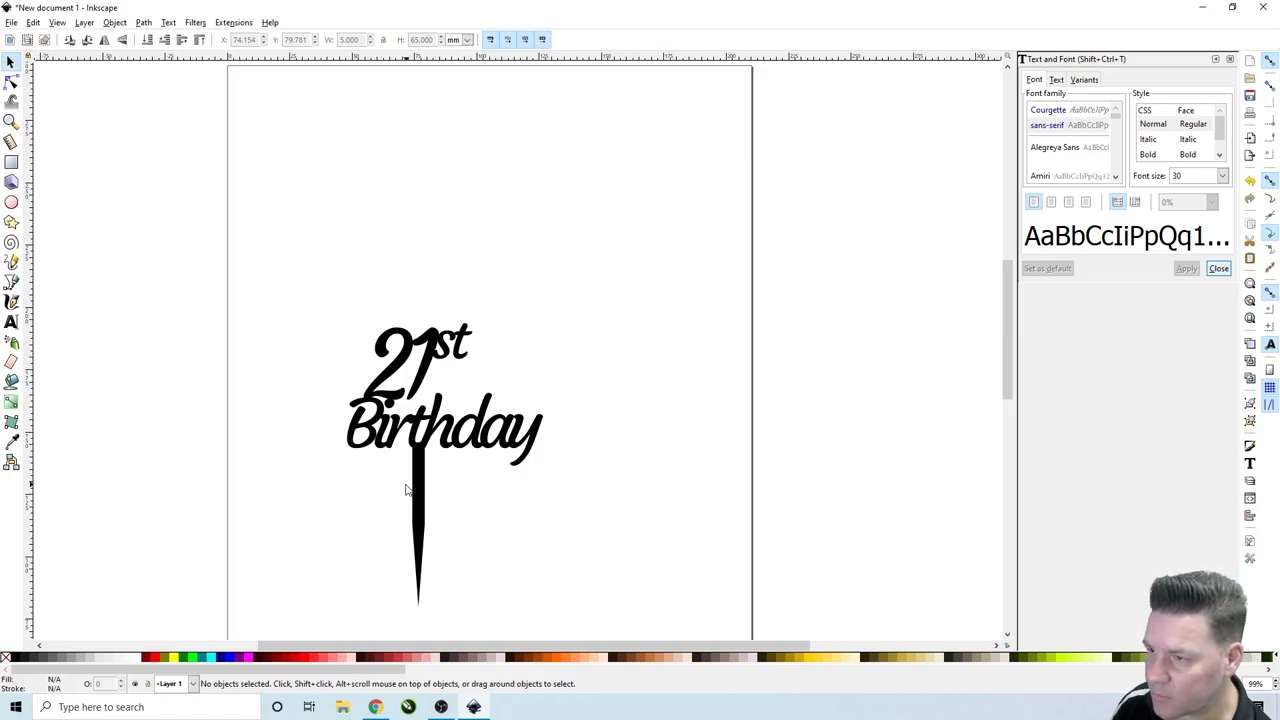
{"action": "mouse_move", "coordinate": [392, 412]}
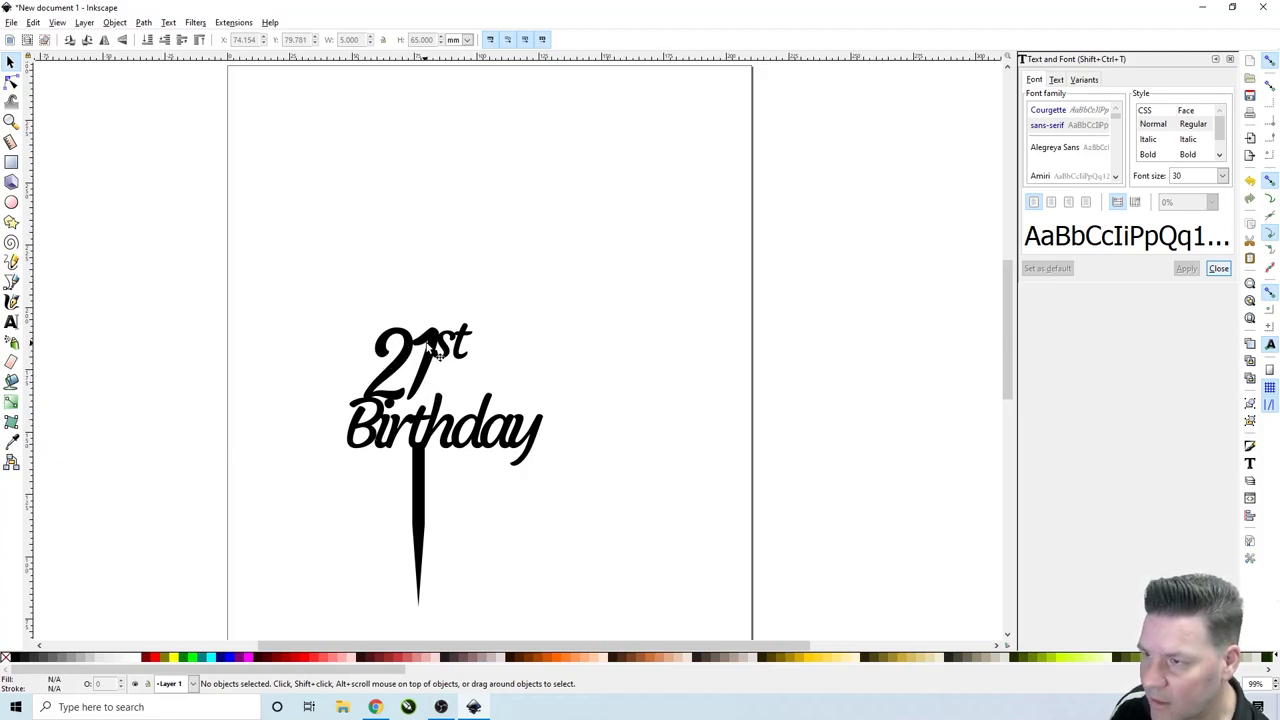
{"action": "mouse_move", "coordinate": [380, 404]}
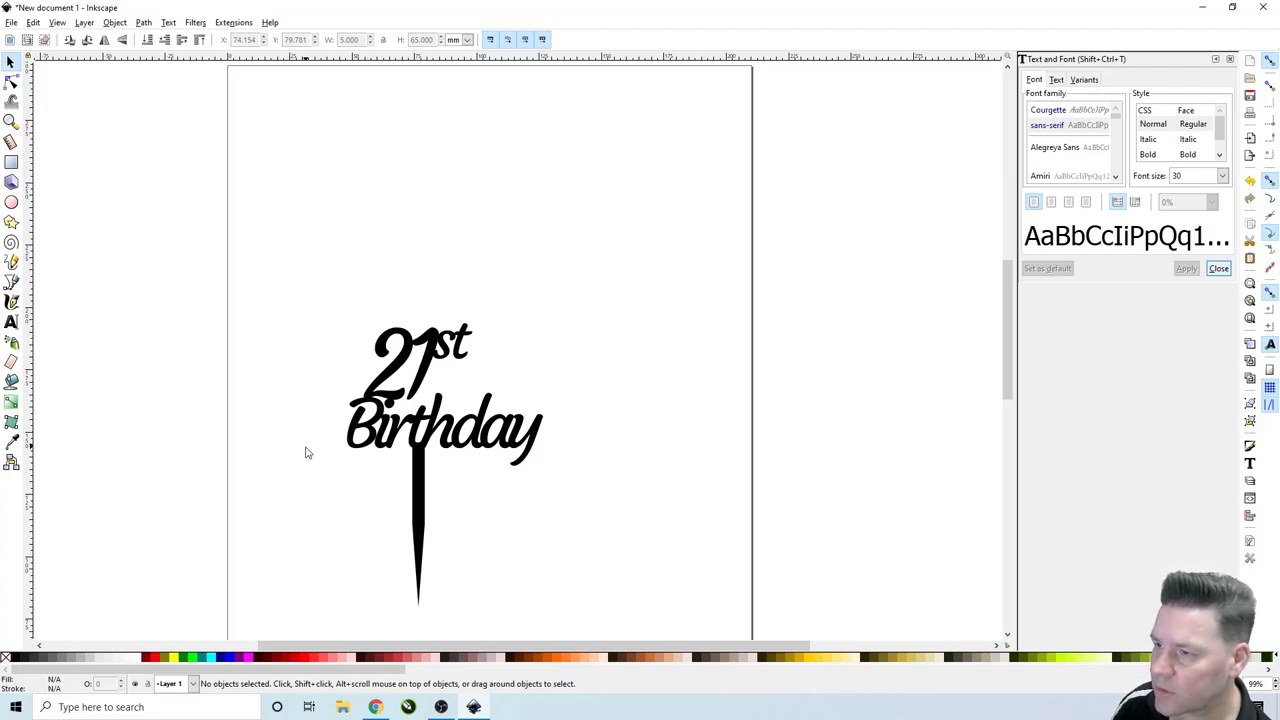
{"action": "mouse_move", "coordinate": [364, 496]}
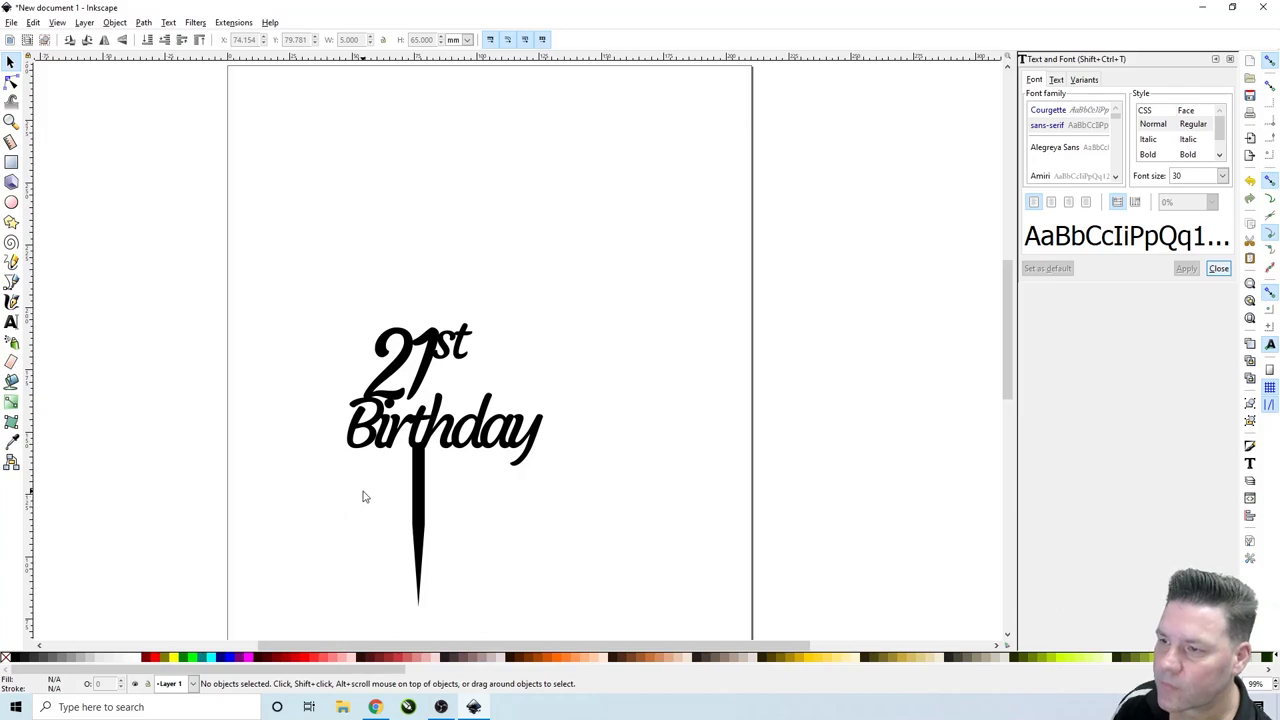
{"action": "mouse_move", "coordinate": [280, 288]}
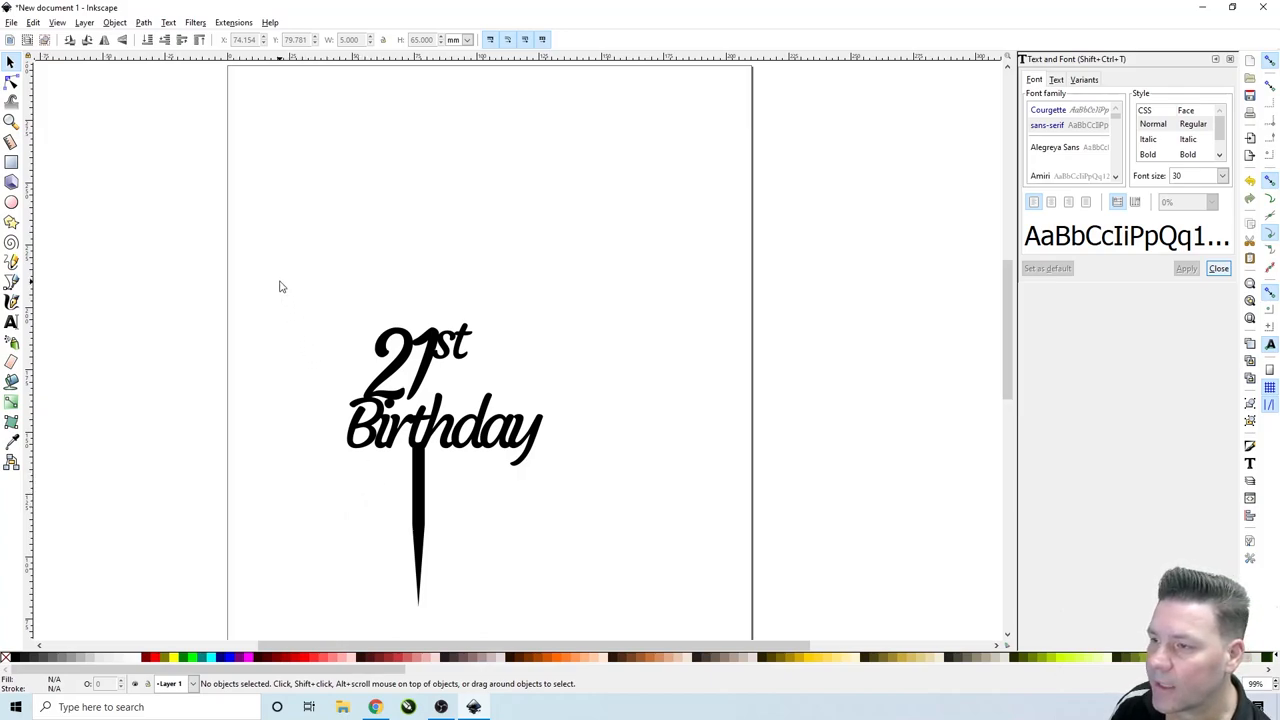
Select the lettering and spike together and union them into one path.
{"action": "left_click_drag", "start_coordinate": [280, 288], "coordinate": [564, 608]}
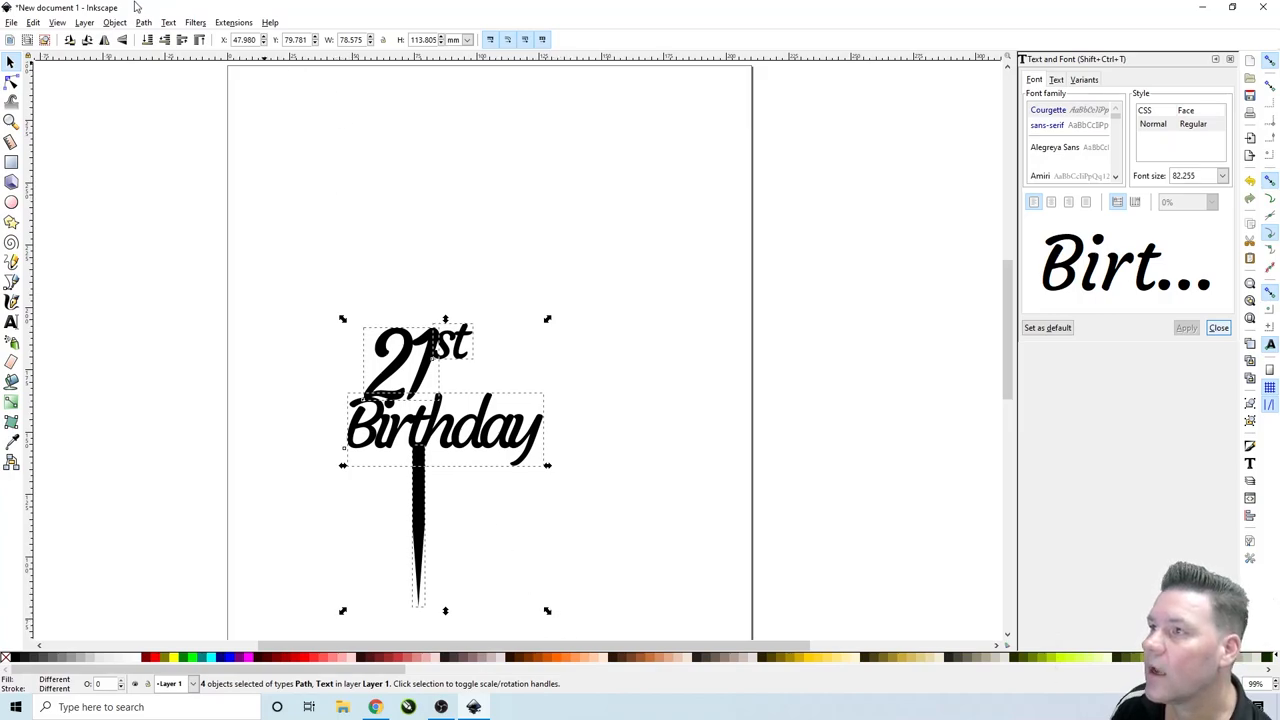
{"action": "left_click", "coordinate": [144, 22]}
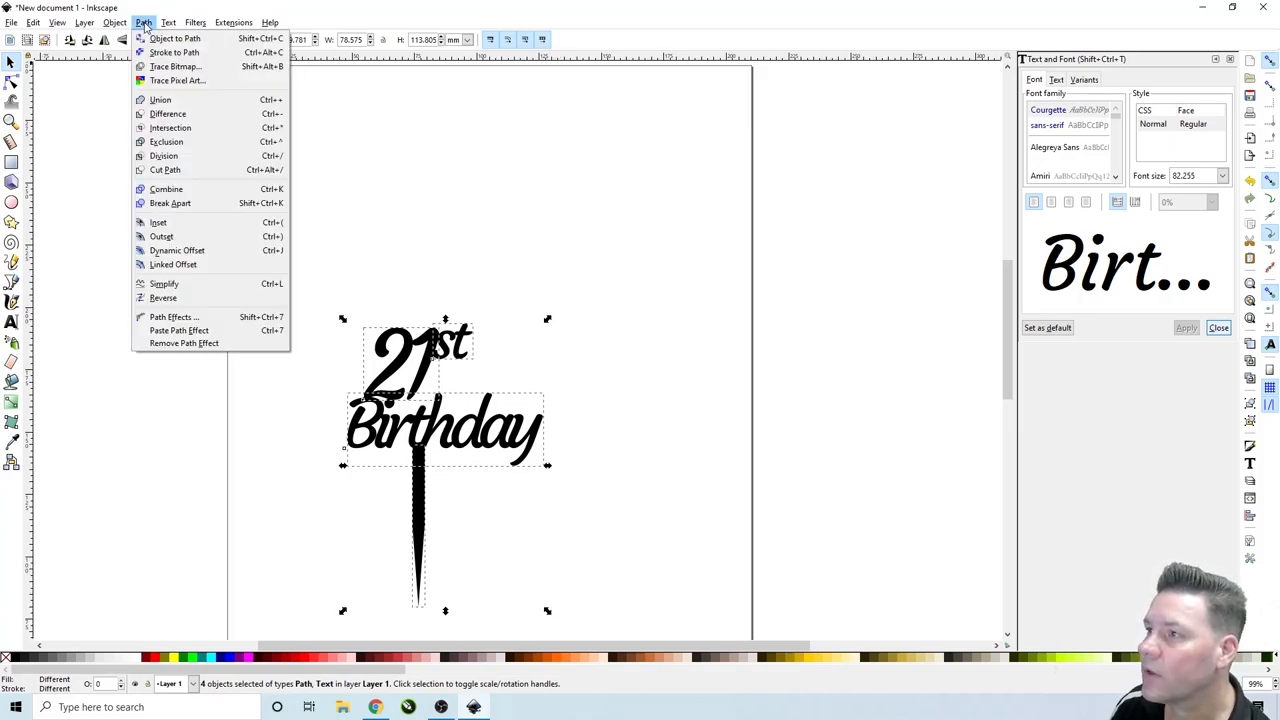
{"action": "mouse_move", "coordinate": [160, 100]}
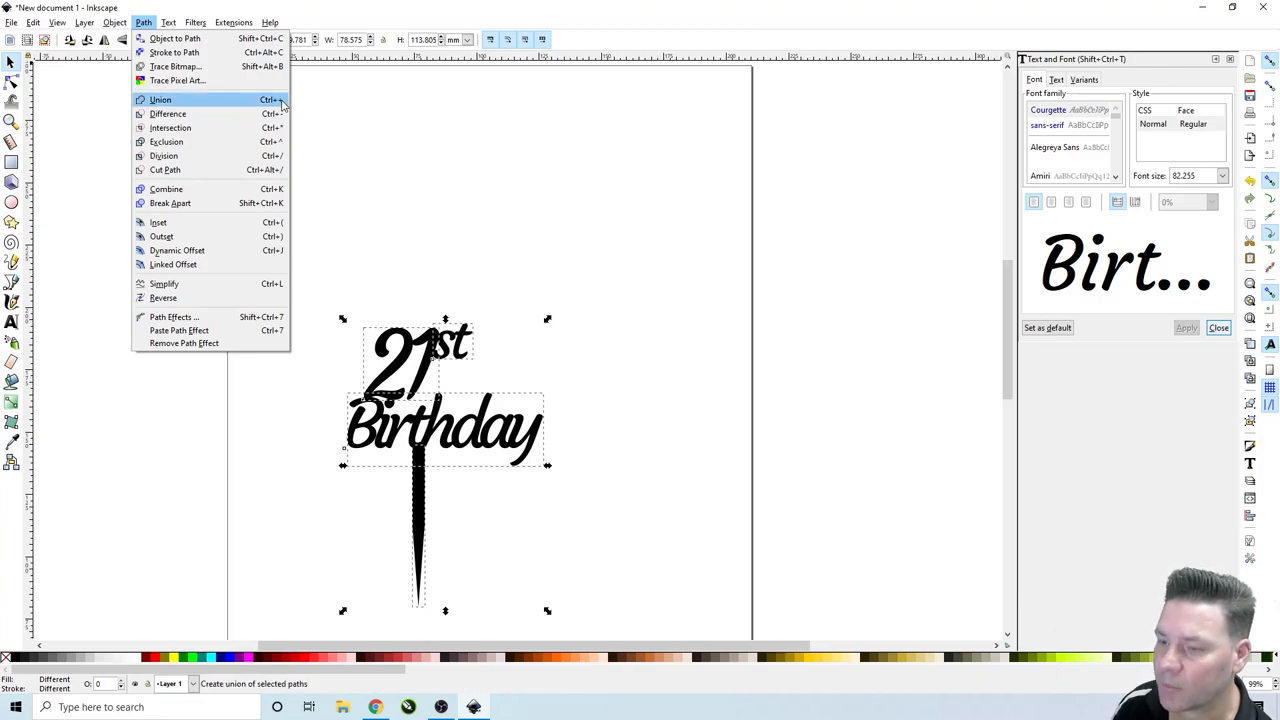
{"action": "mouse_move", "coordinate": [228, 104]}
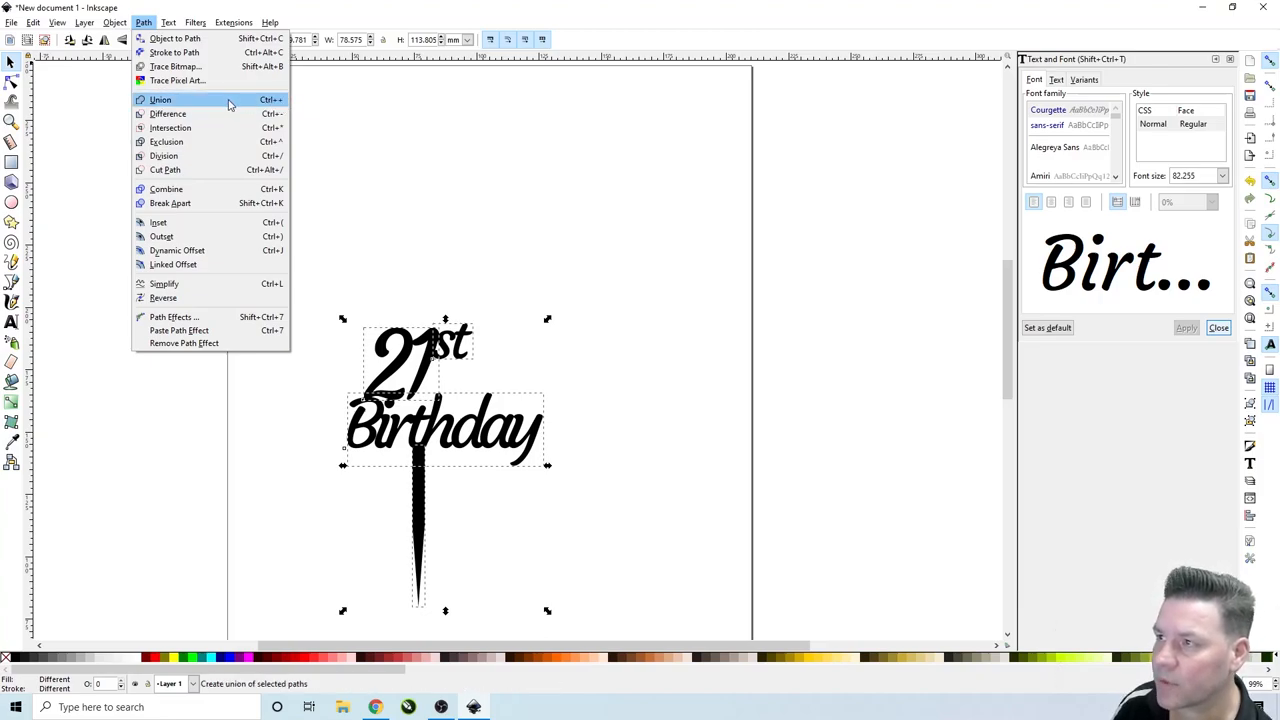
{"action": "left_click", "coordinate": [160, 100]}
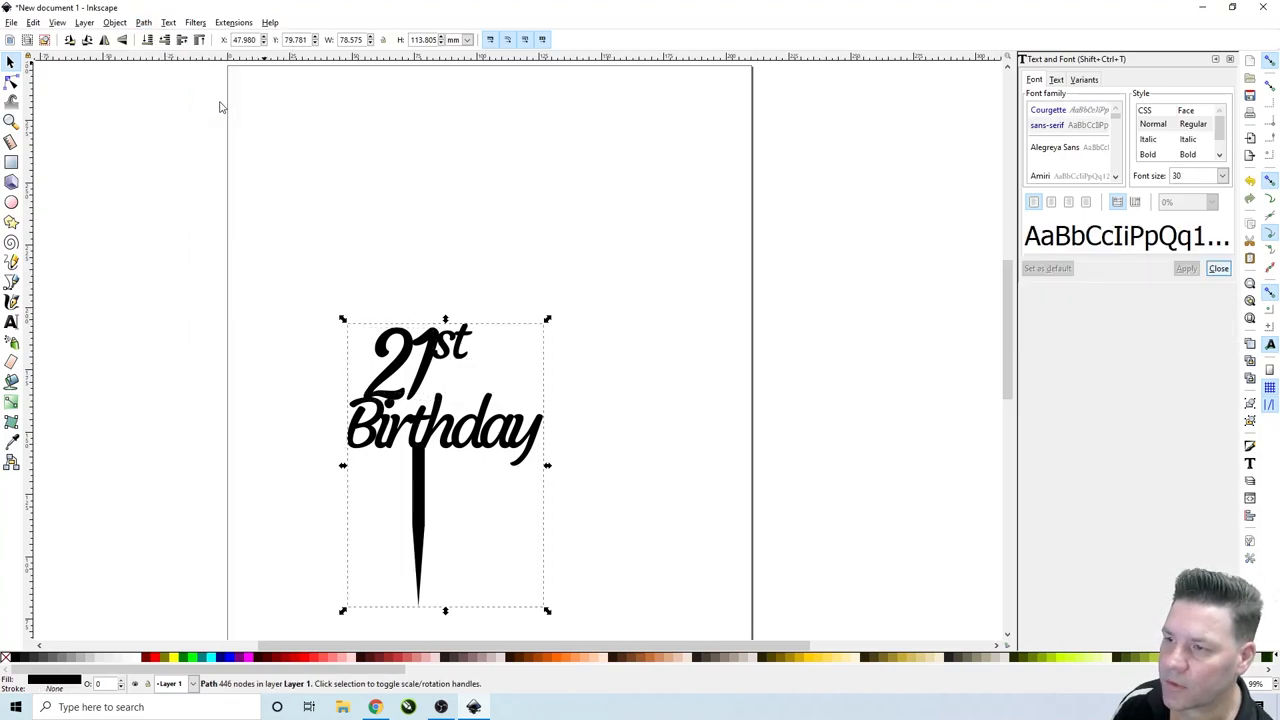
{"action": "mouse_move", "coordinate": [570, 332]}
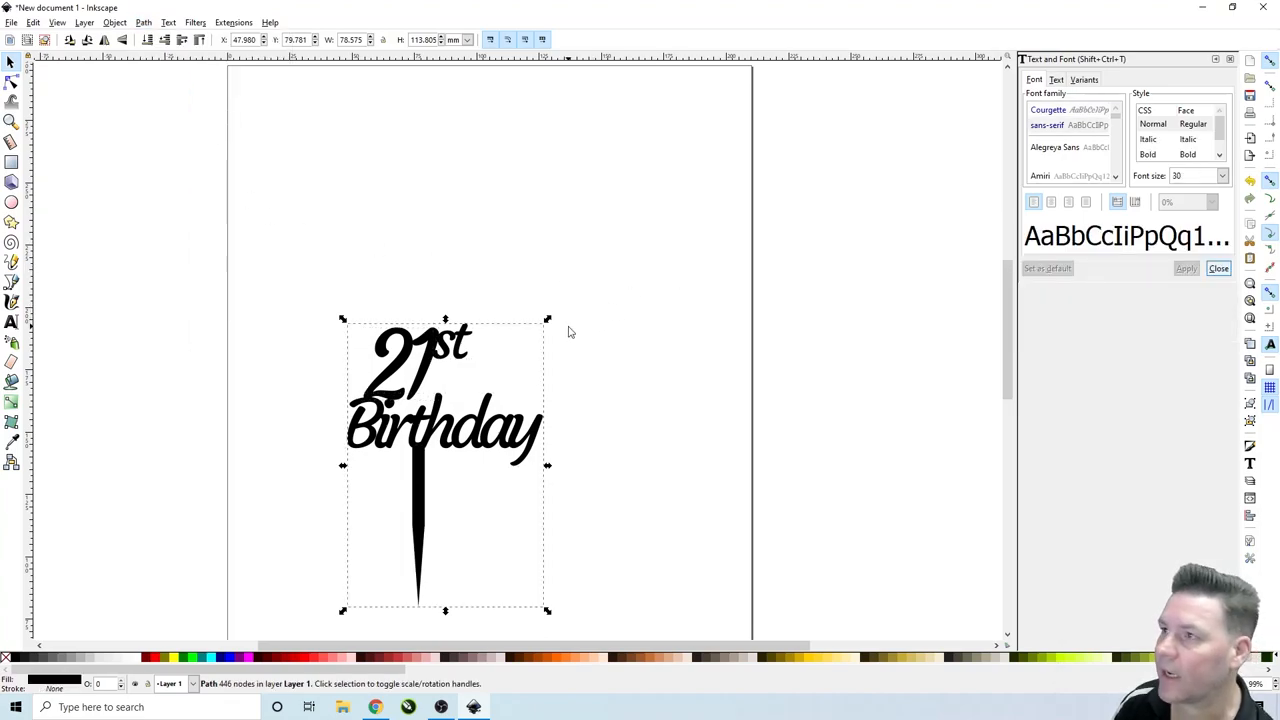
{"action": "mouse_move", "coordinate": [484, 350]}
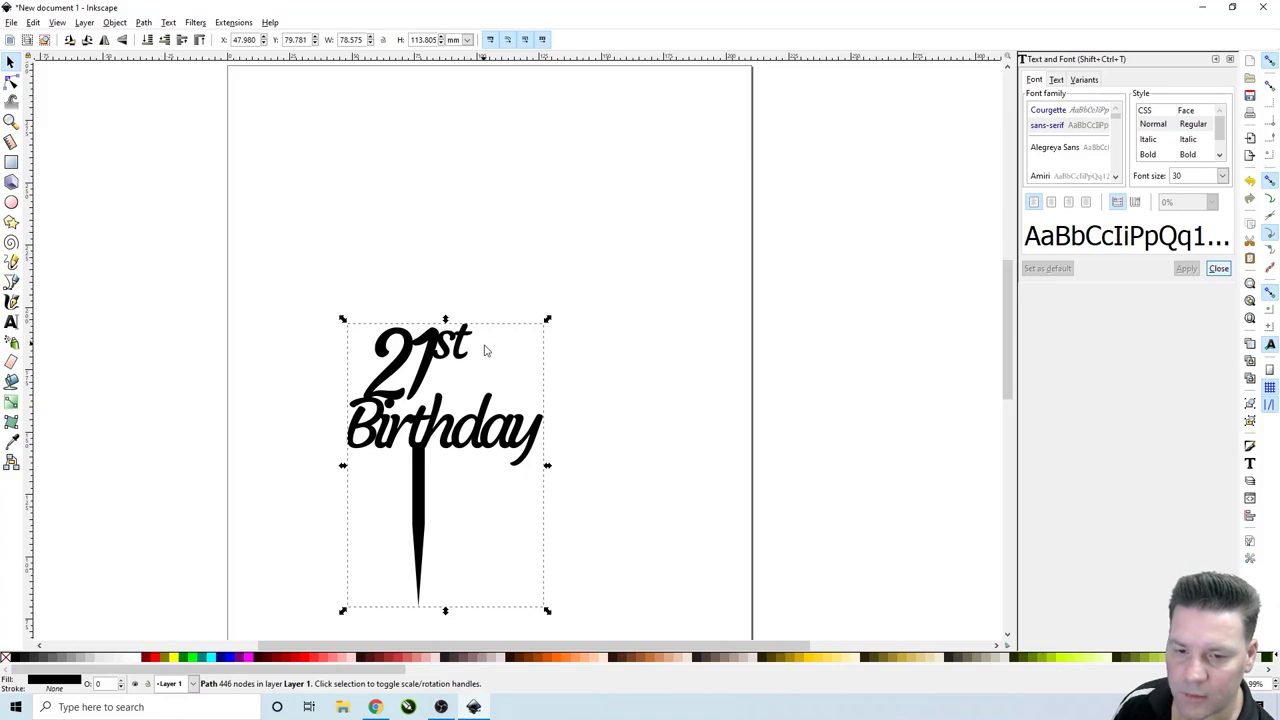
{"action": "mouse_move", "coordinate": [1176, 444]}
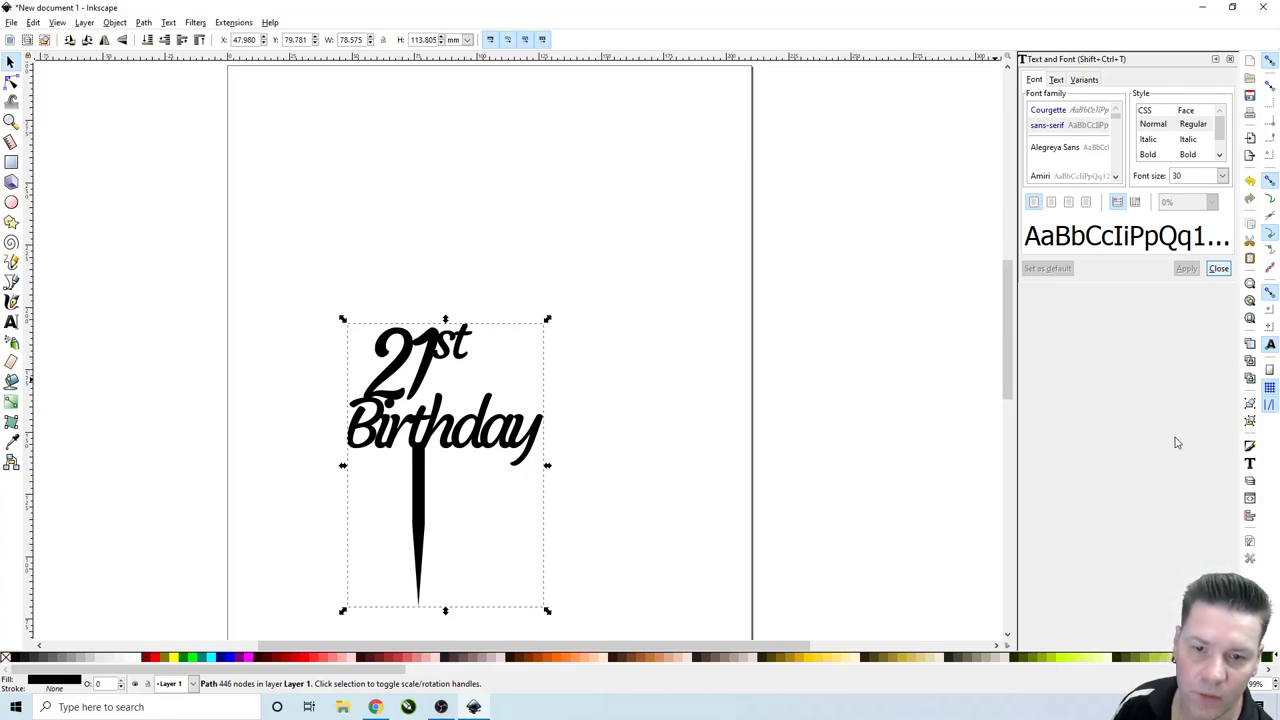
{"action": "mouse_move", "coordinate": [1238, 468]}
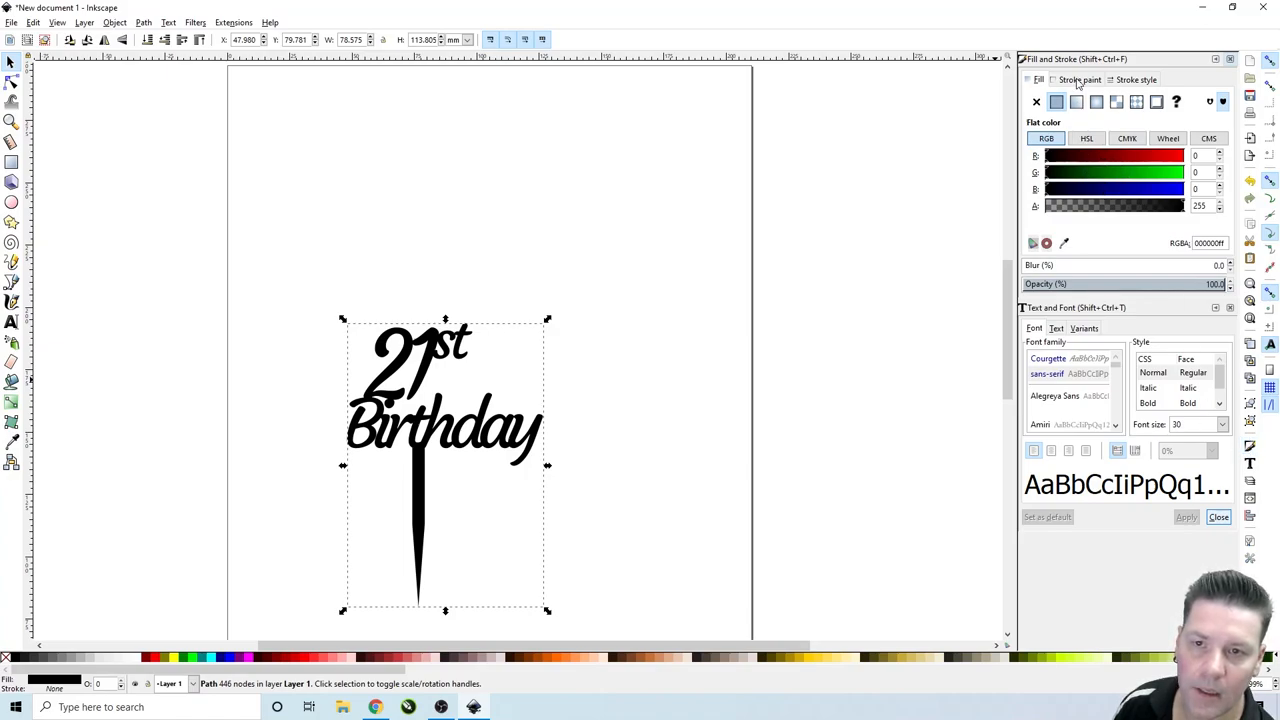
Set the topper's fill to No paint and its stroke to flat black.
{"action": "left_click", "coordinate": [1036, 100]}
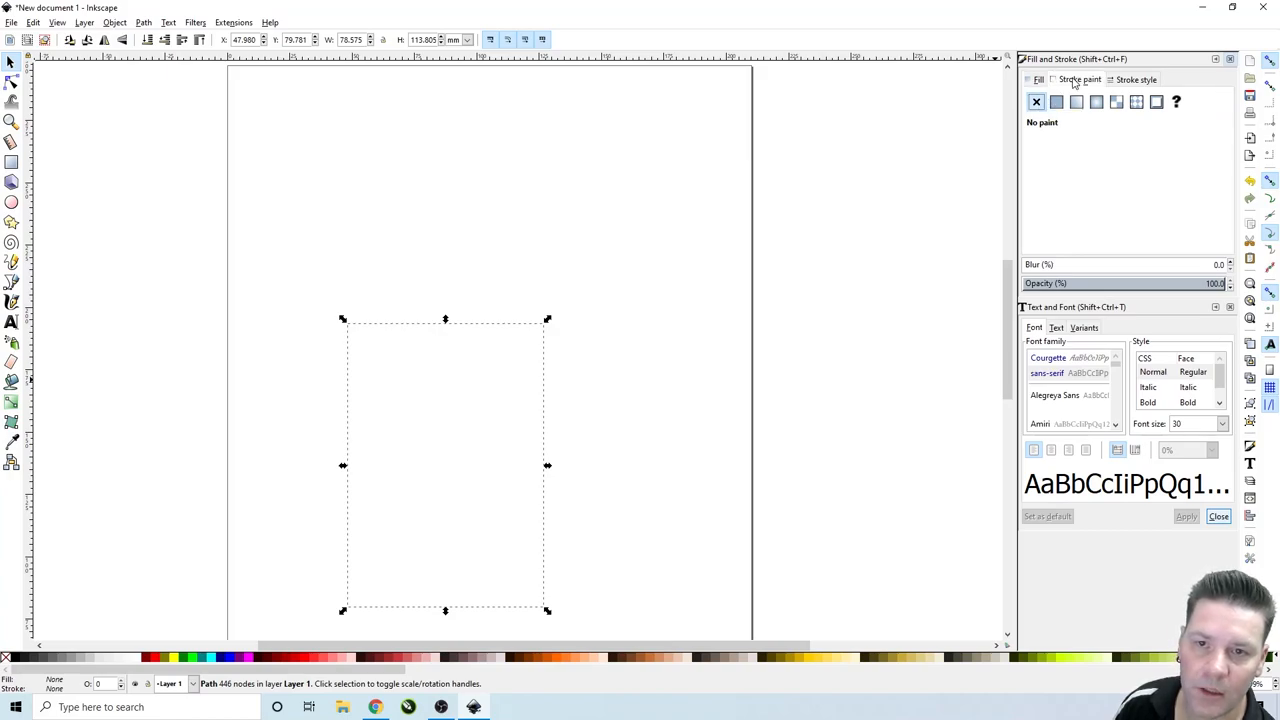
{"action": "left_click", "coordinate": [1056, 100]}
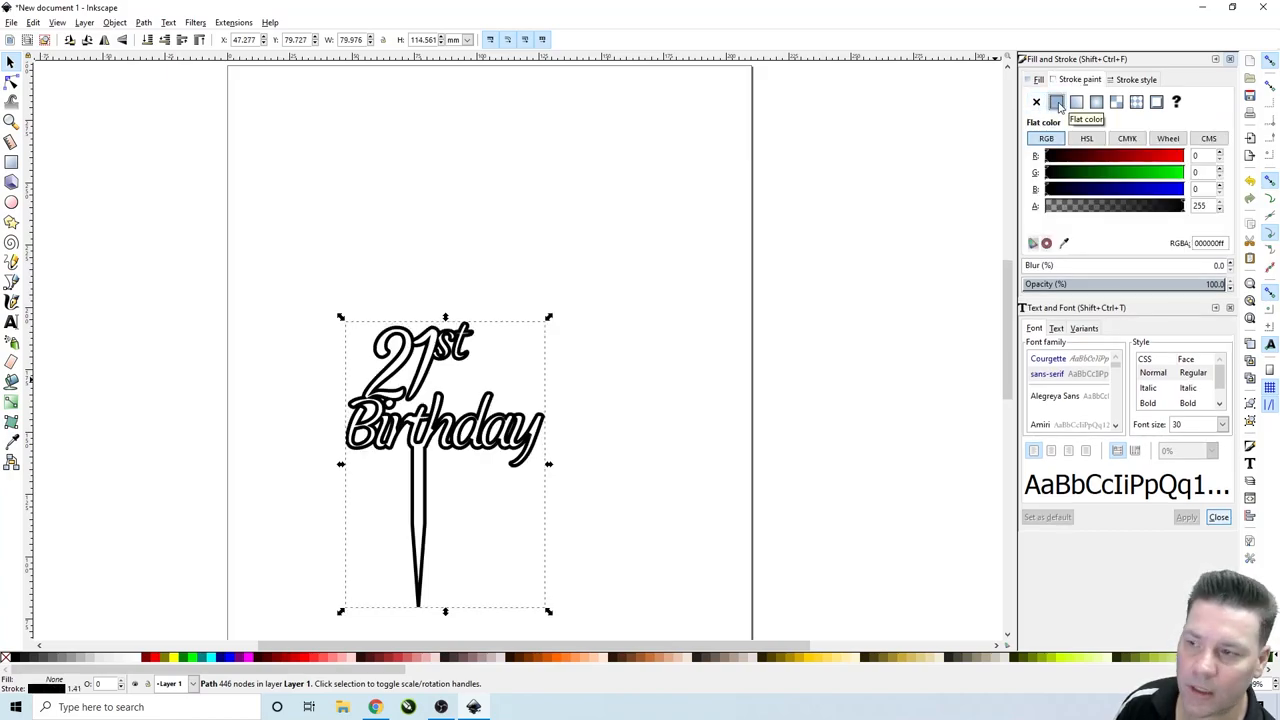
{"action": "left_click", "coordinate": [1136, 80]}
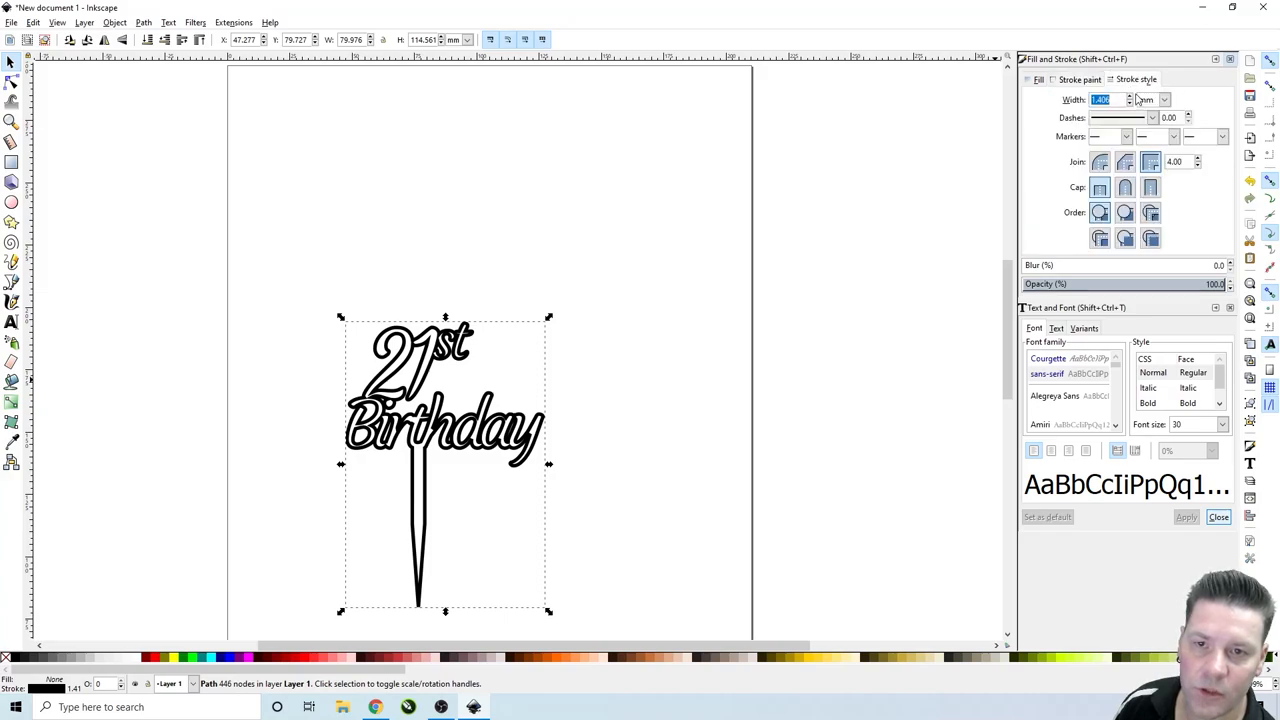